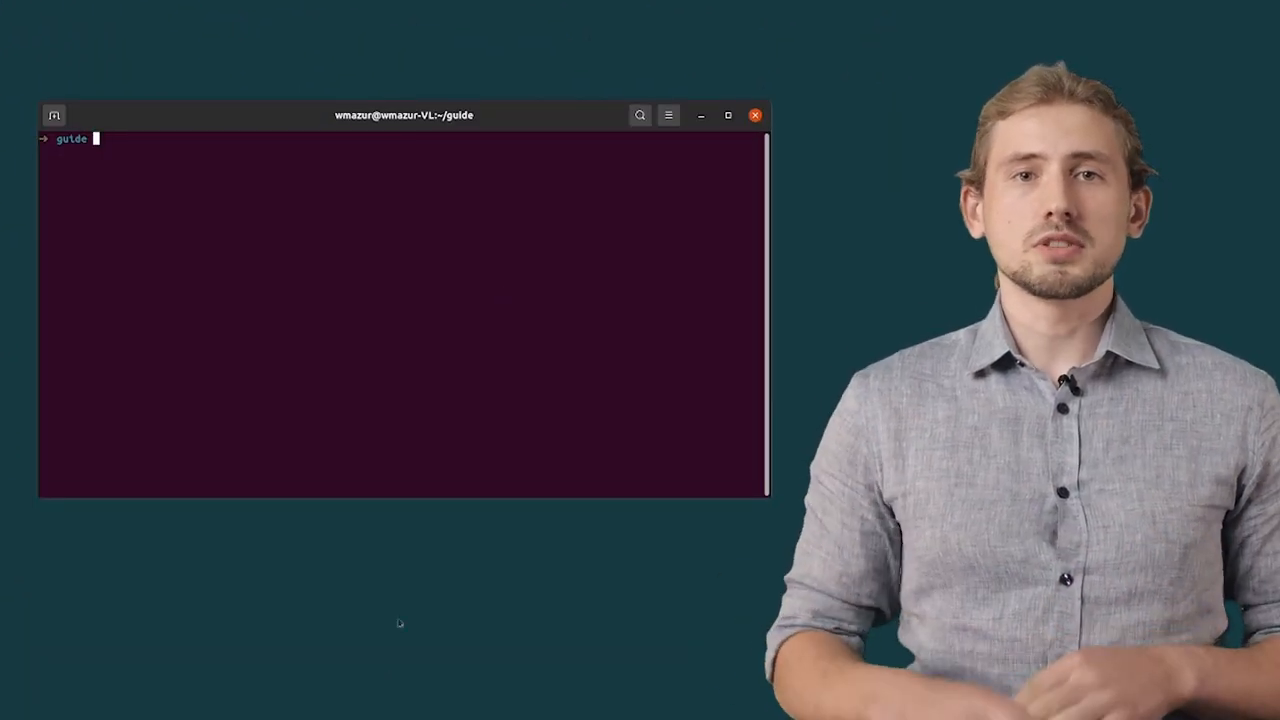
- Run sbt new scala-native/scala-native.g8 in Terminal to generate a project from the template
text(sbt new s)
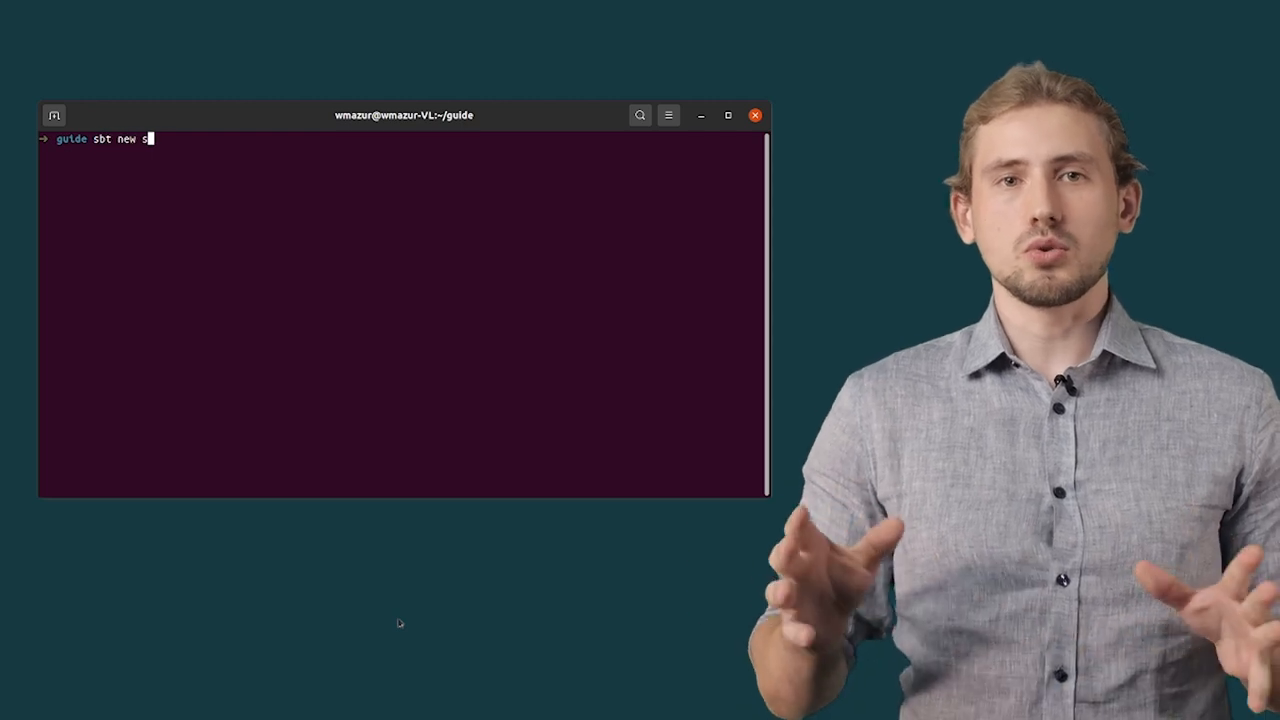
text(cala-native/)
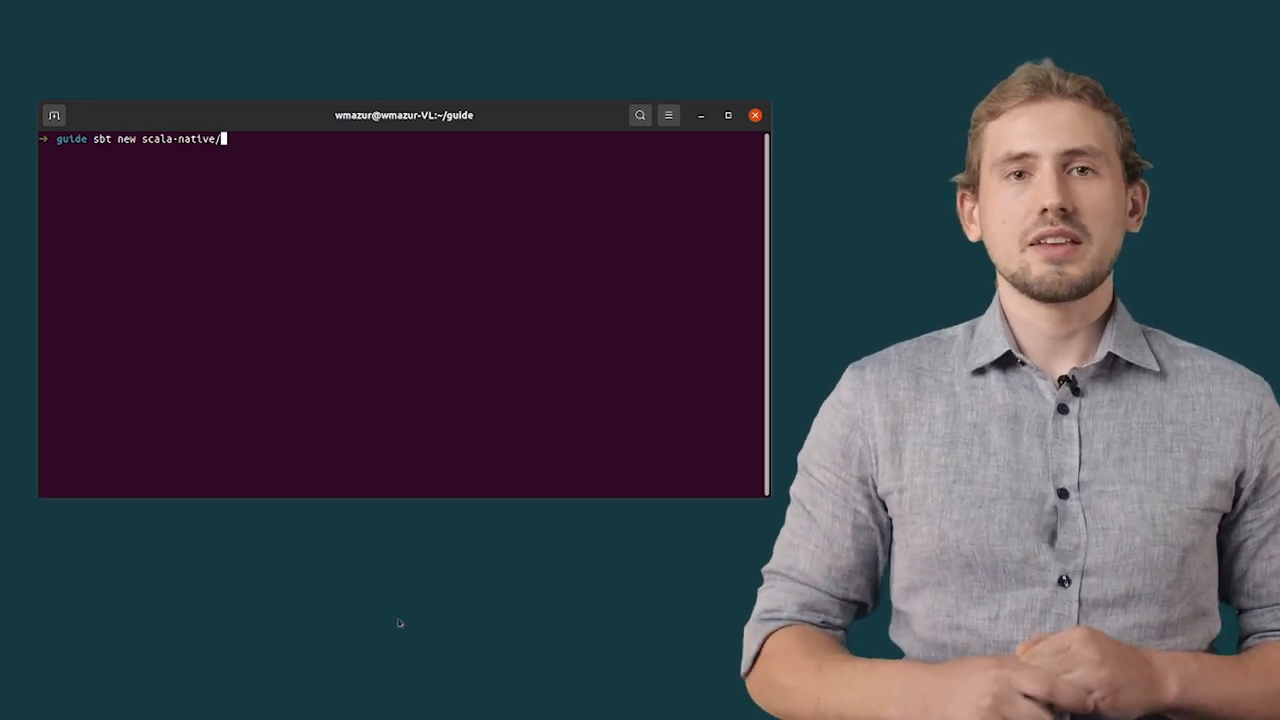
text(scala-native.g)
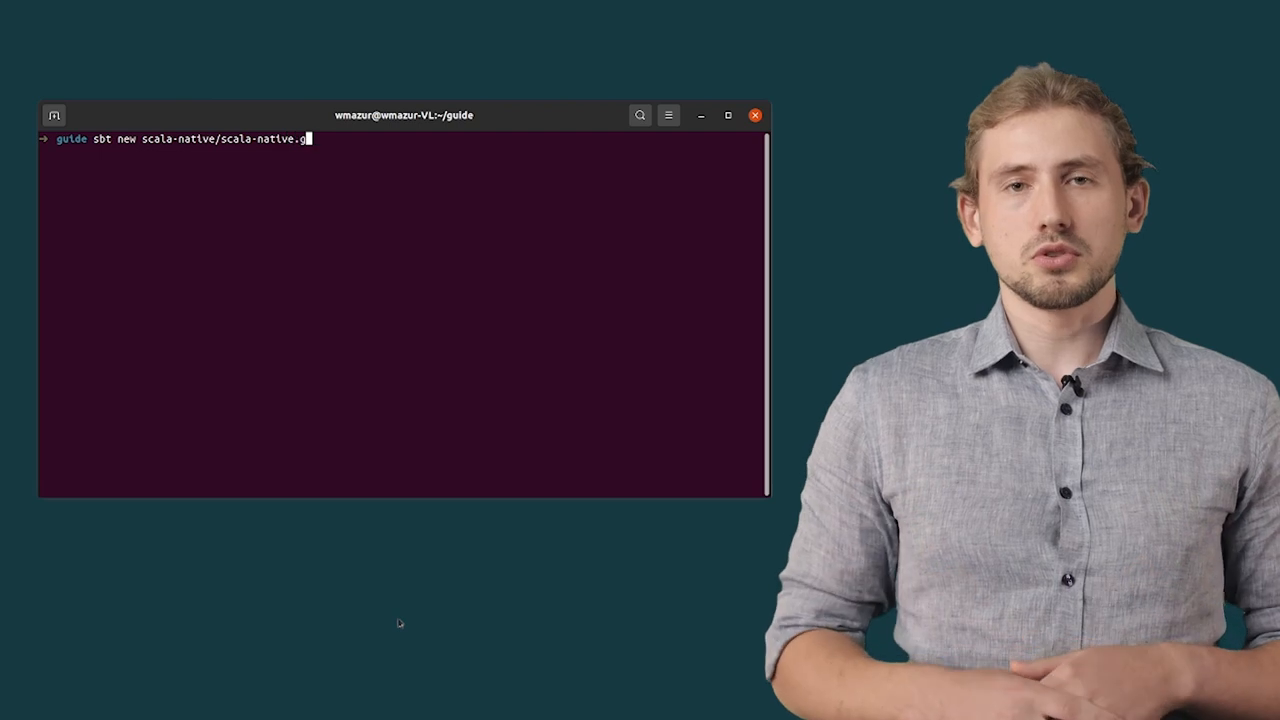
key(enter)
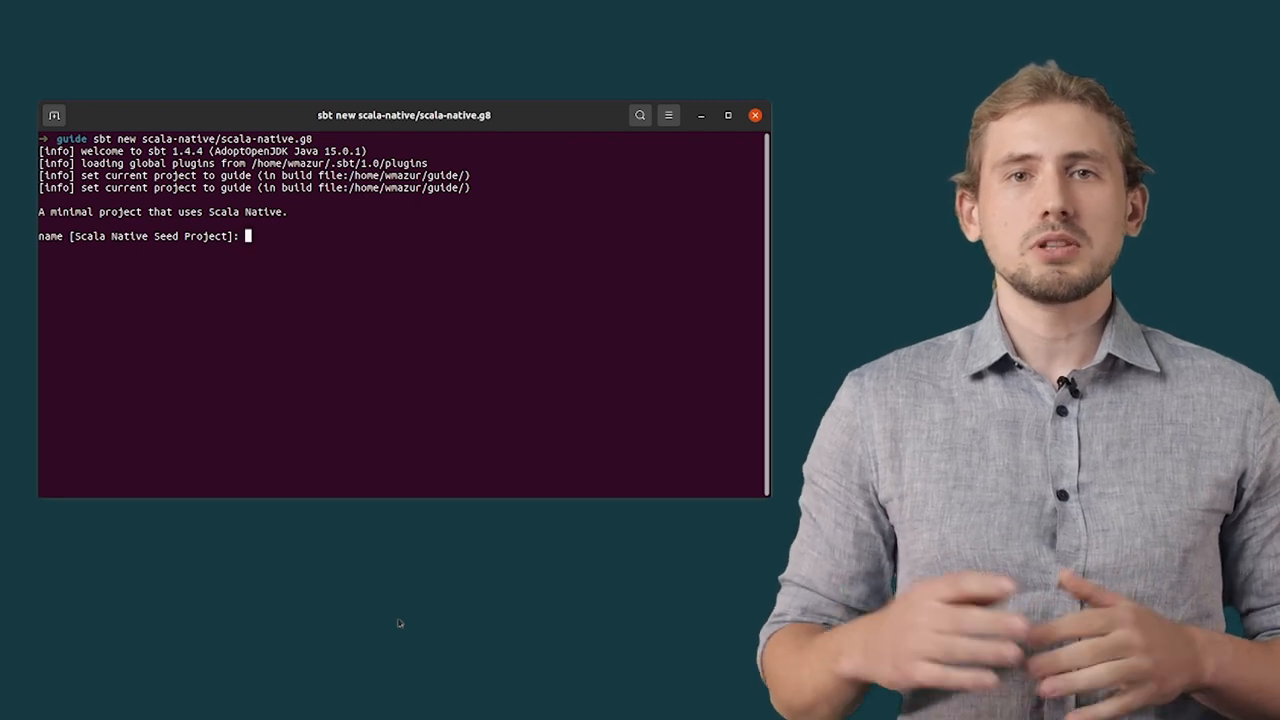
- Name the project Tutorial, then open its folder in VS Code with code
text(Tutorial)
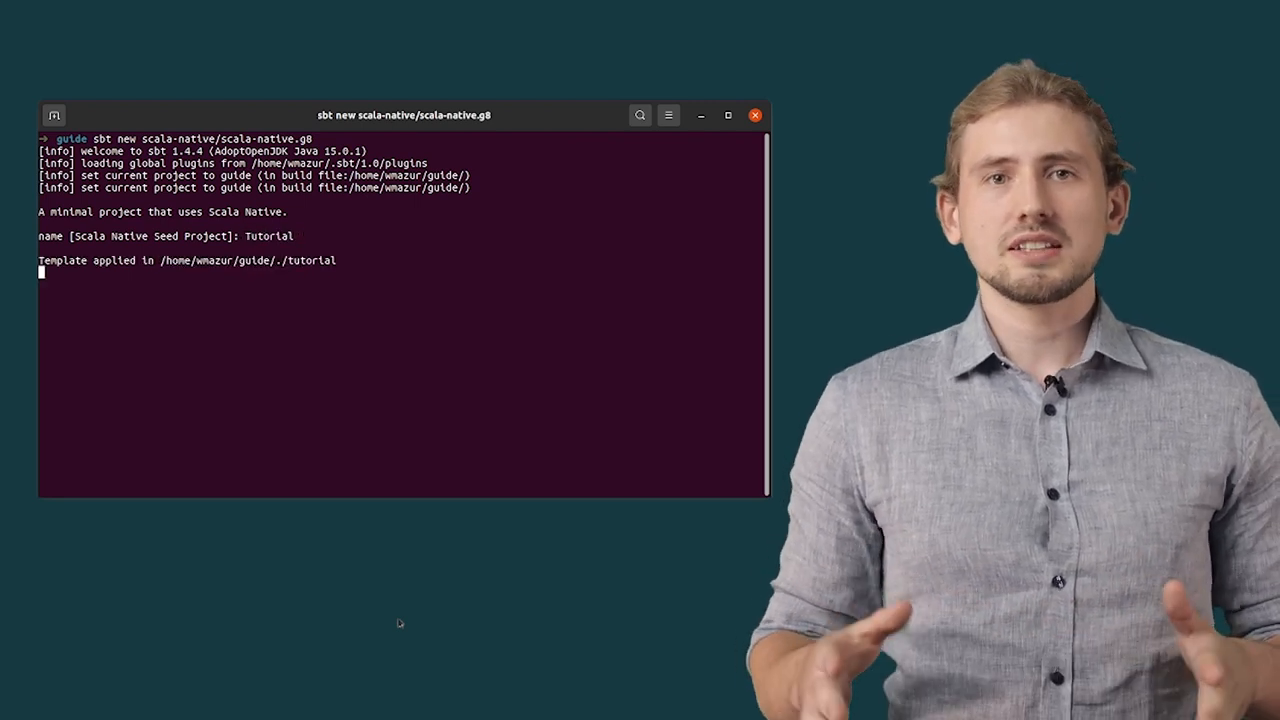
text(code)
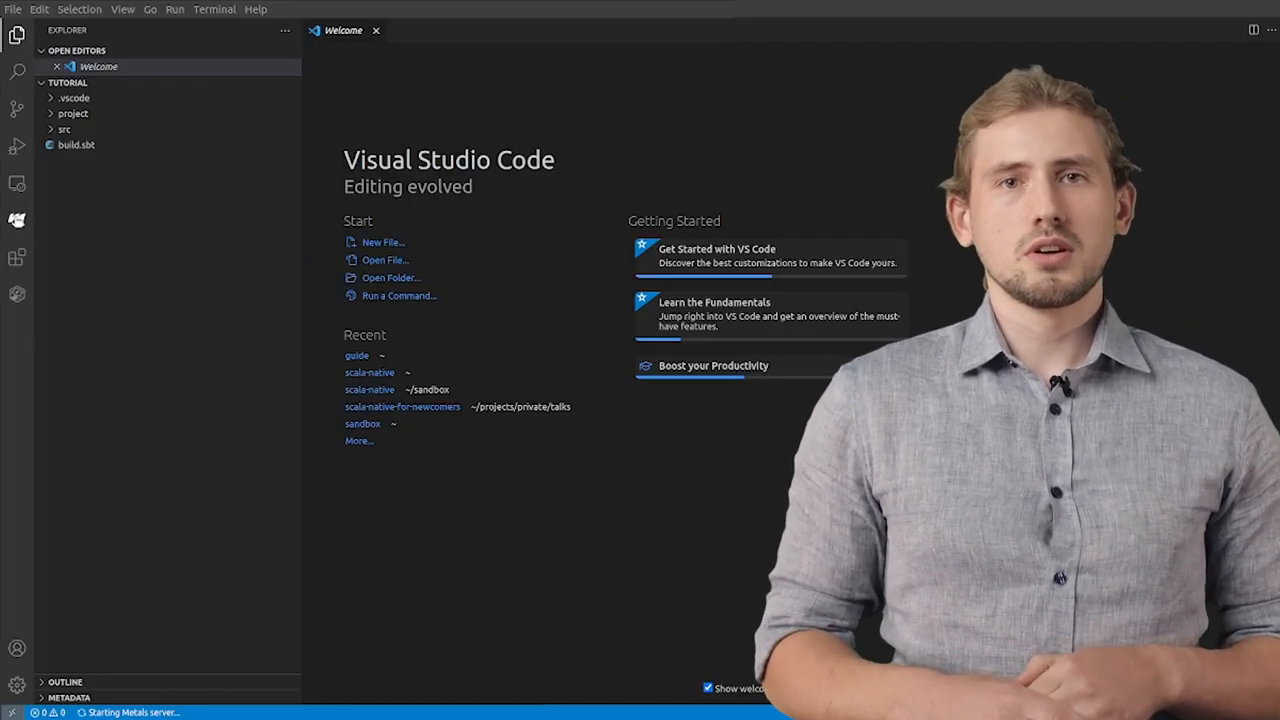
click(16, 220)
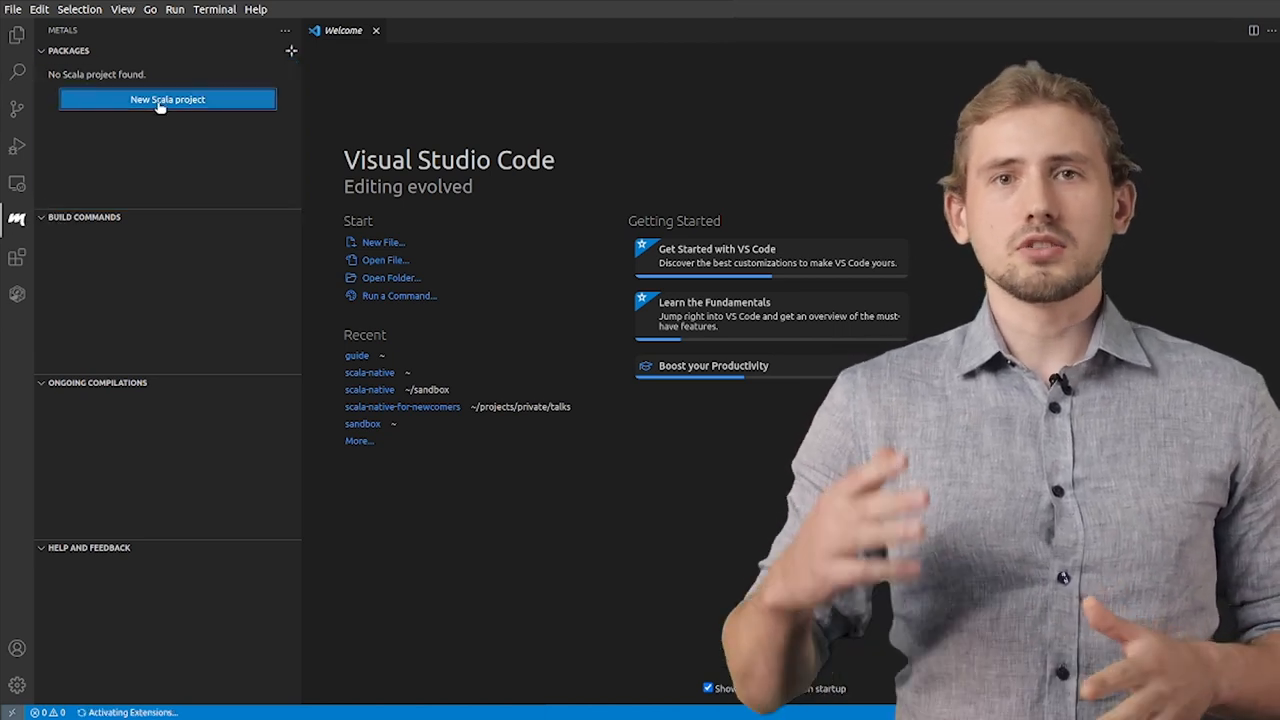
click(168, 100)
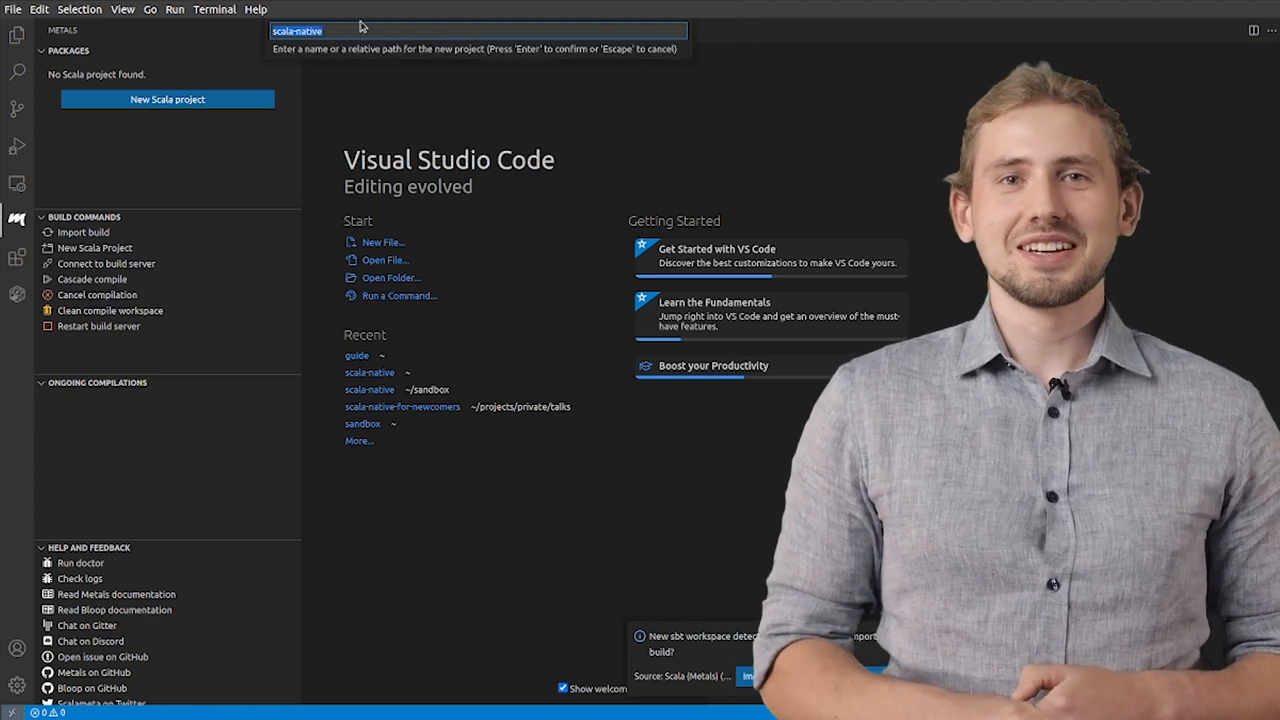
mouse_move(376, 70)
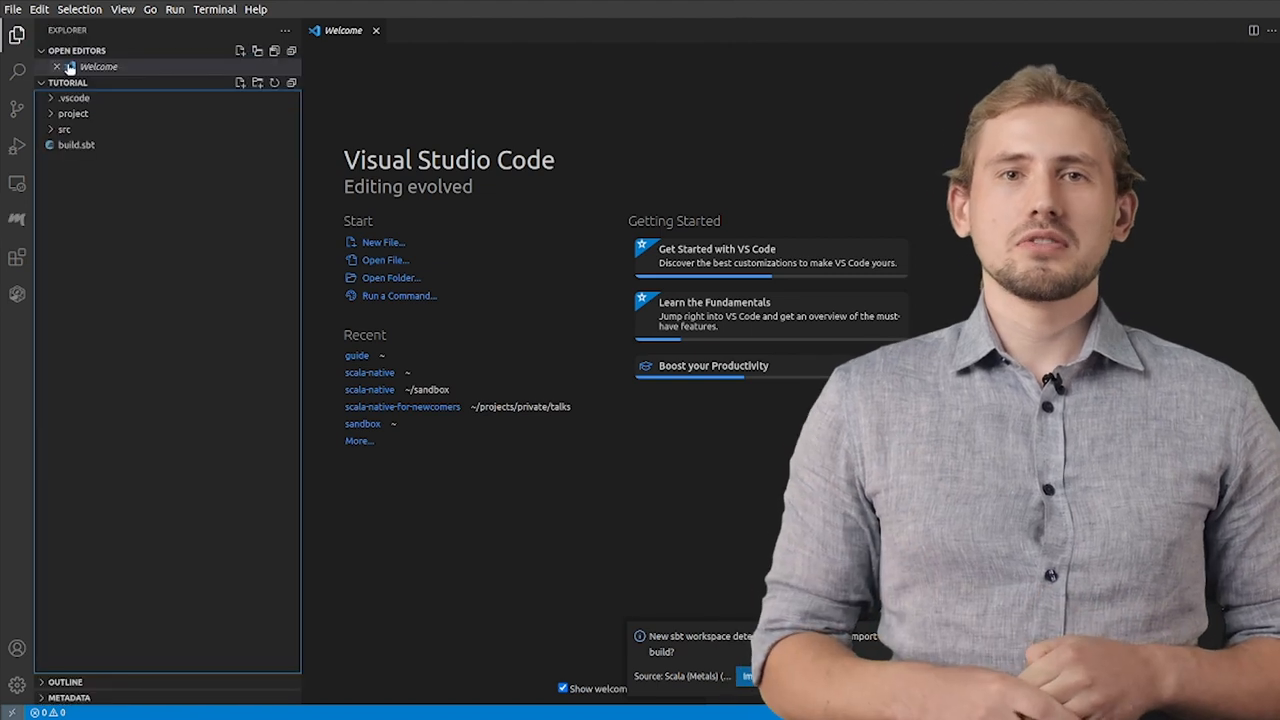
- Expand the project folder and open plugins.sbt showing the sbt-scala-native 0.4.0 plugin
click(72, 112)
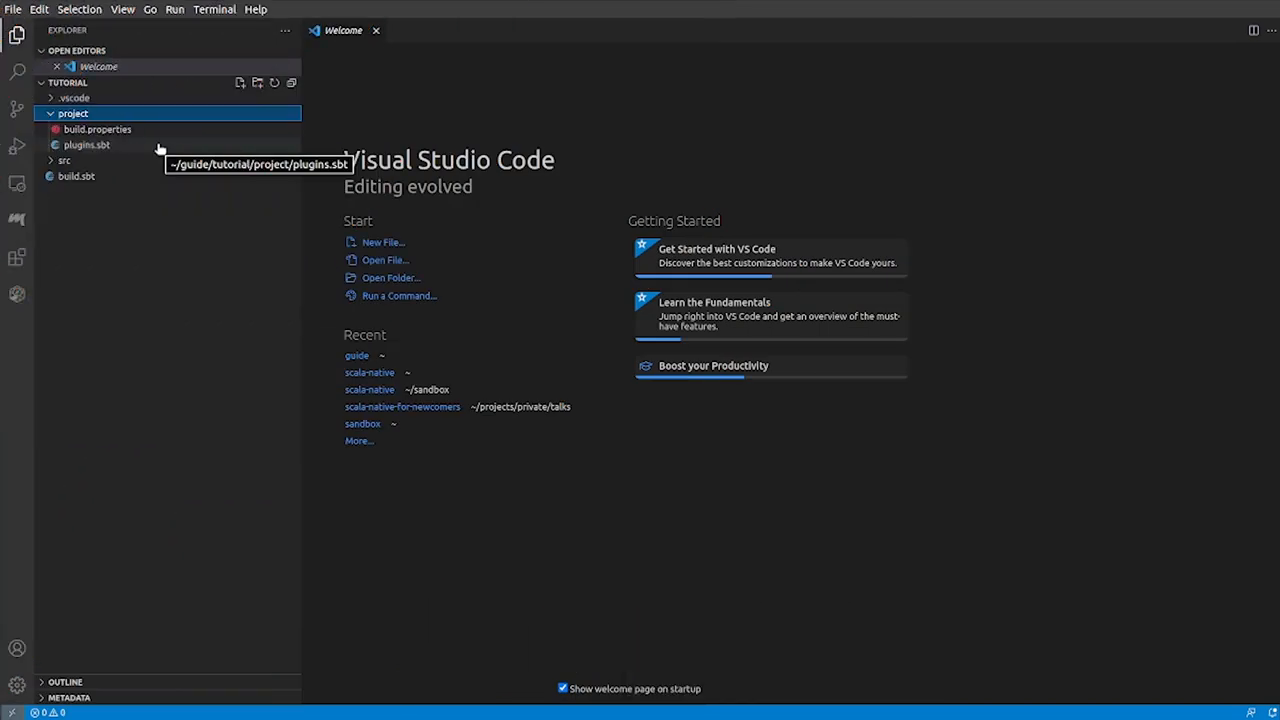
double_click(86, 144)
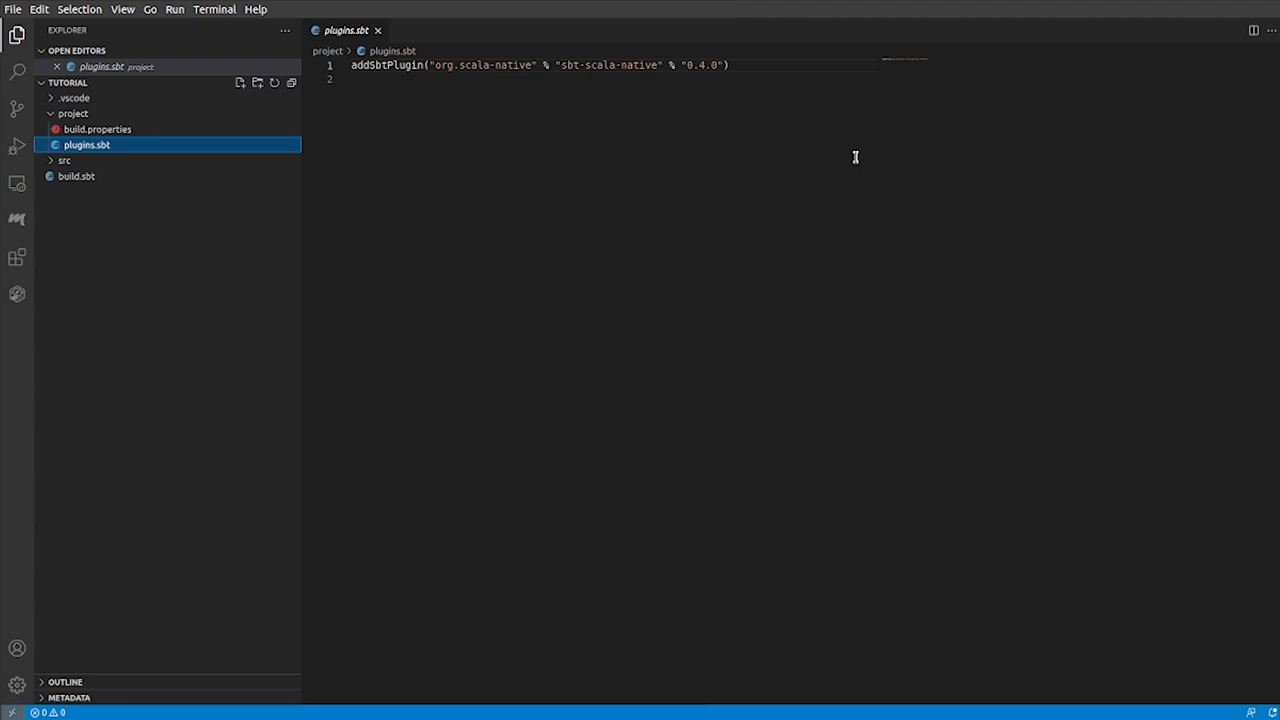
mouse_move(196, 176)
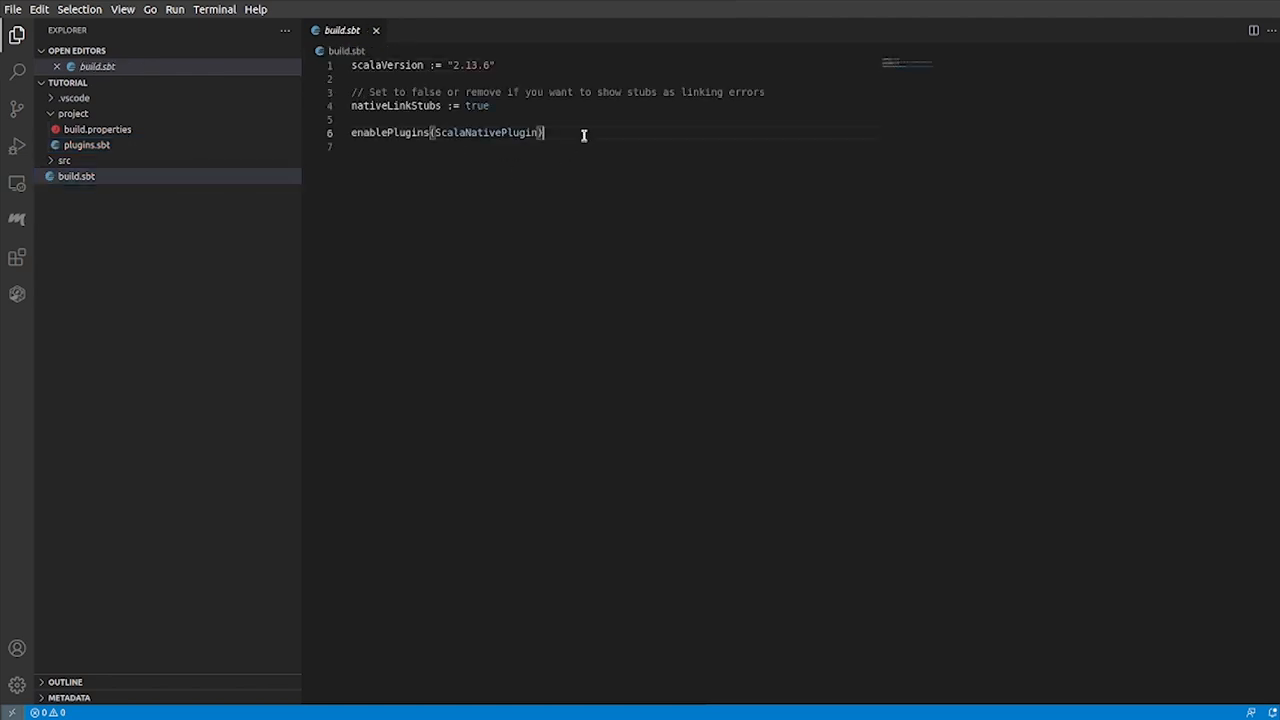
mouse_move(588, 292)
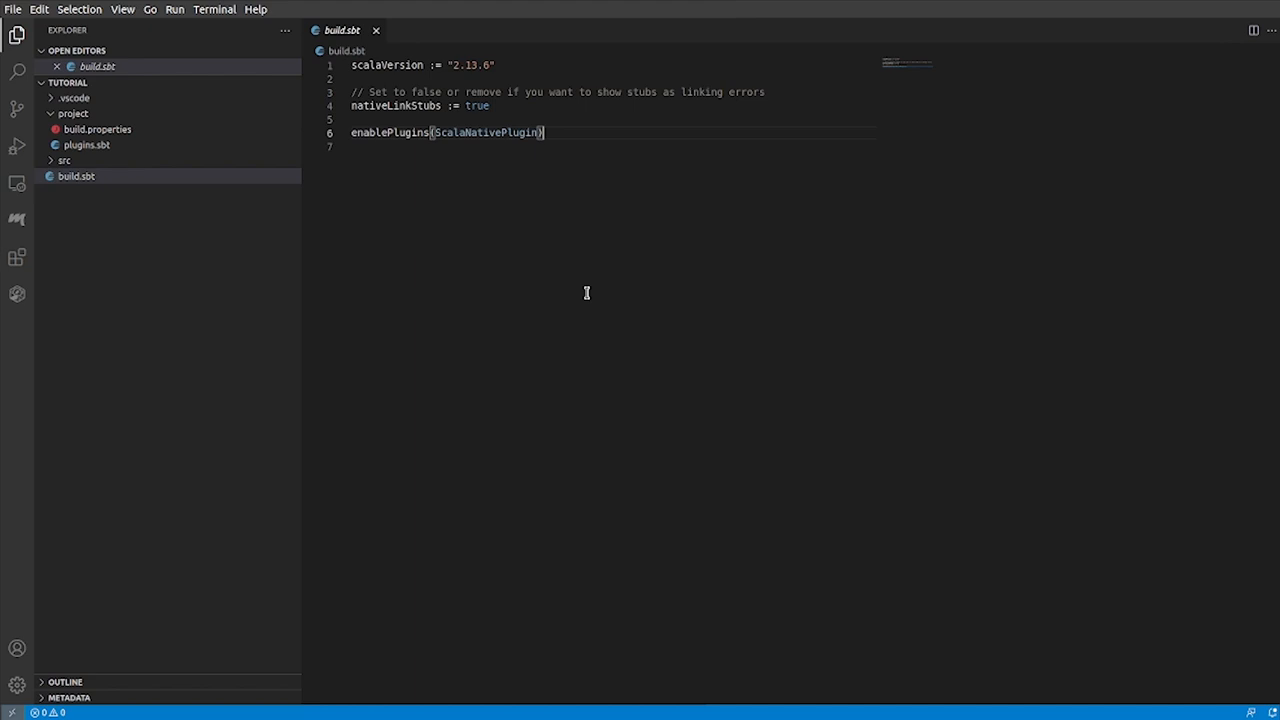
mouse_move(252, 204)
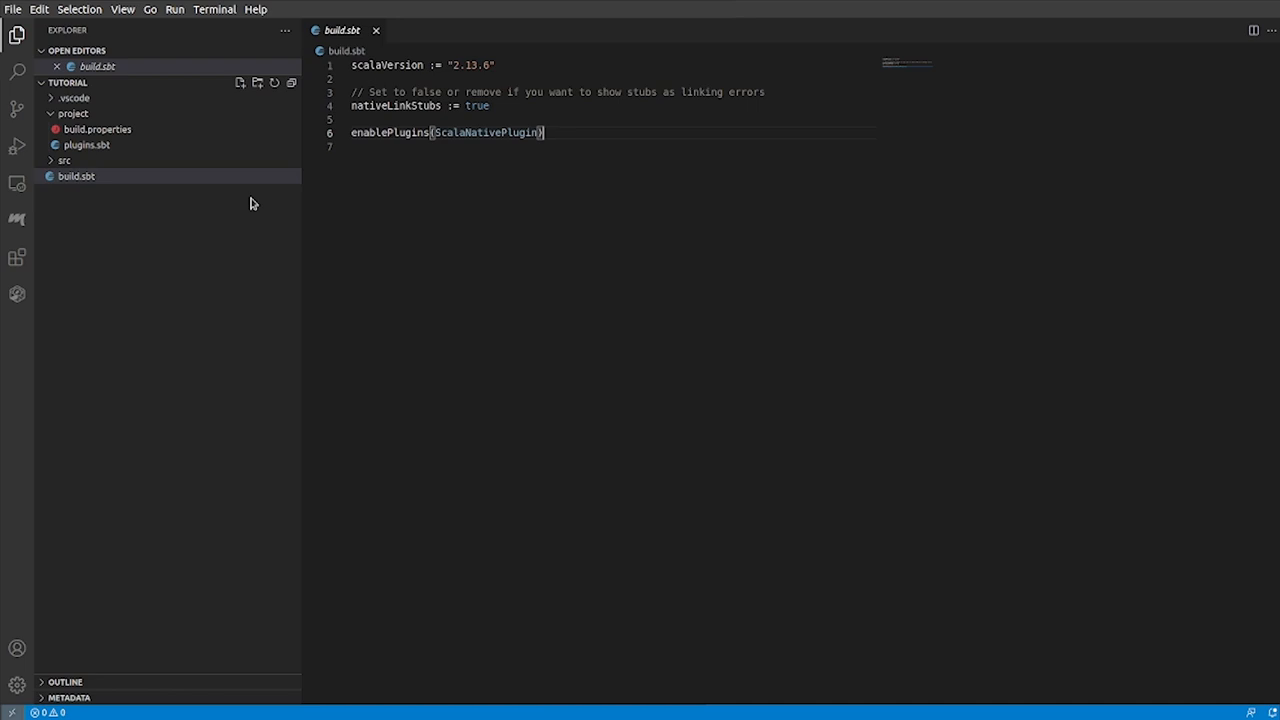
mouse_move(288, 168)
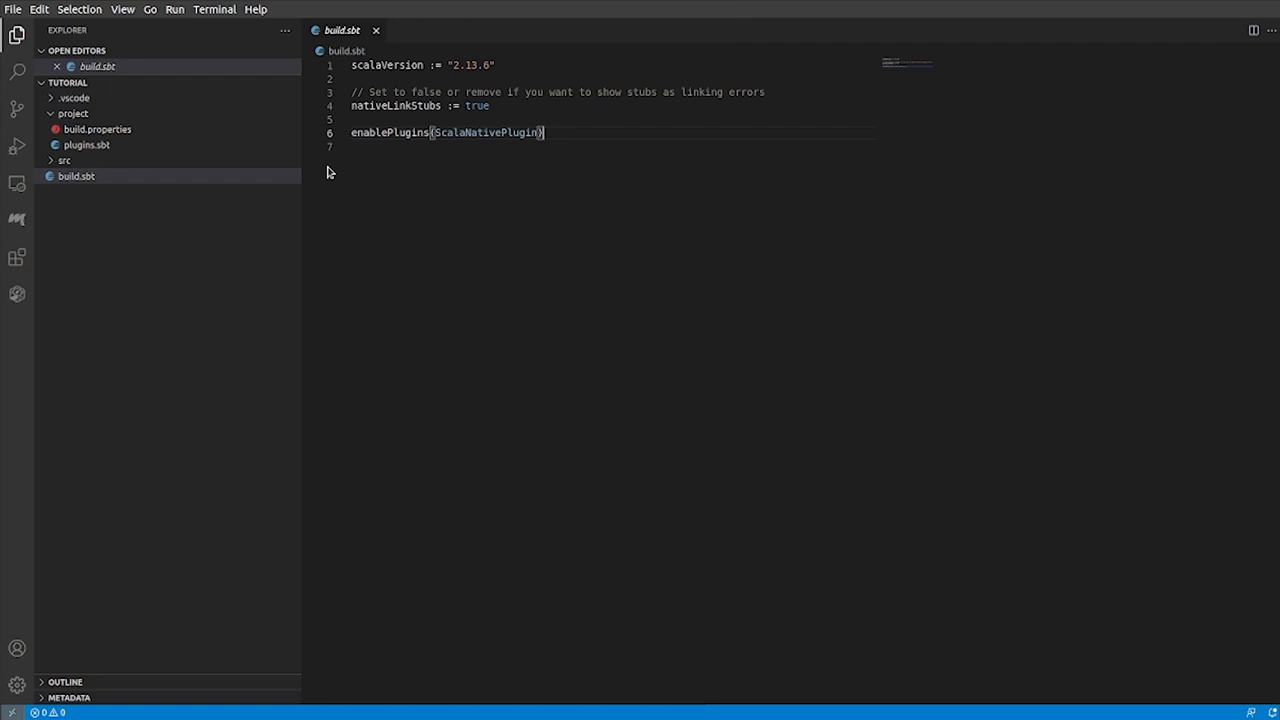
mouse_move(336, 168)
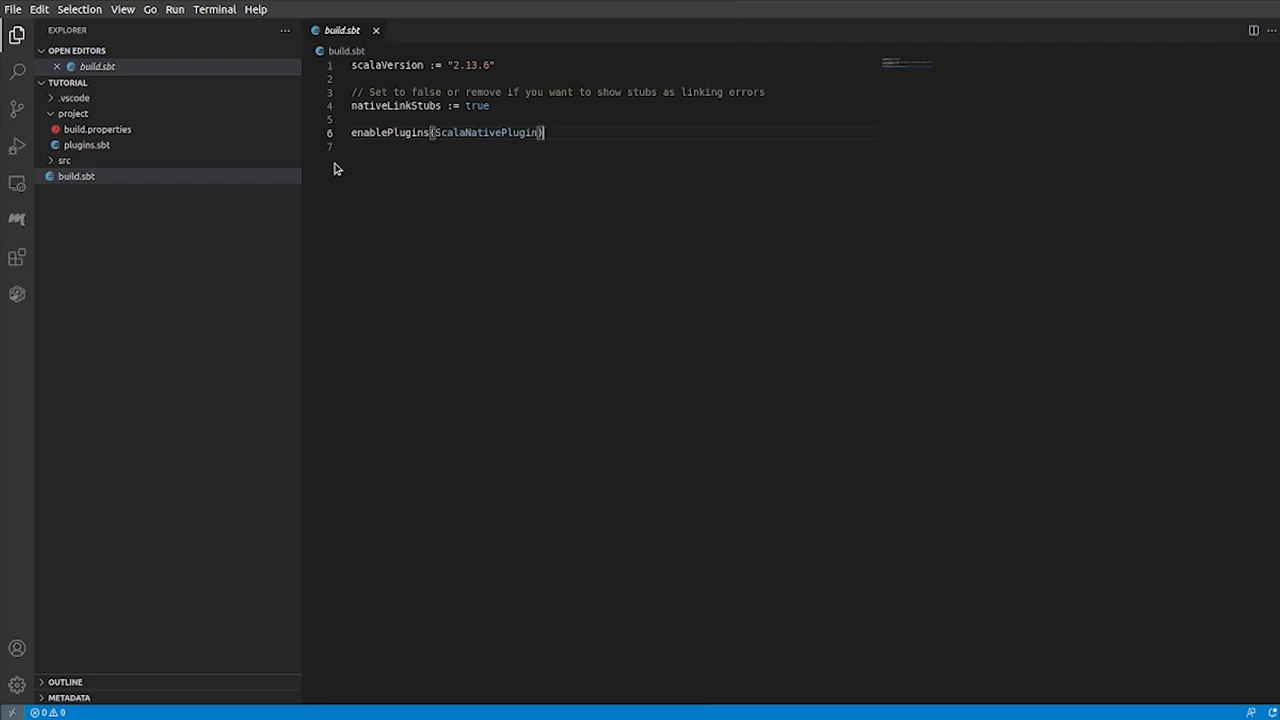
mouse_move(252, 168)
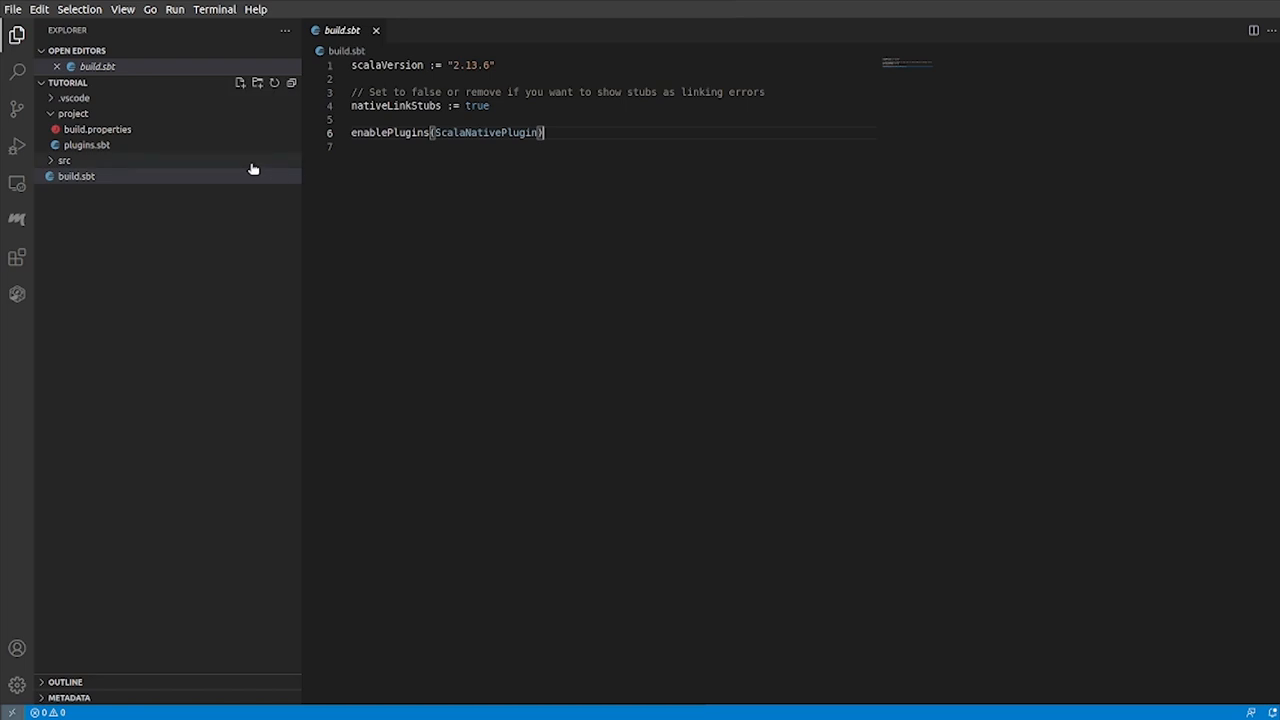
- In the integrated terminal, check clang -v and java -version, then start sbt for the project
click(84, 176)
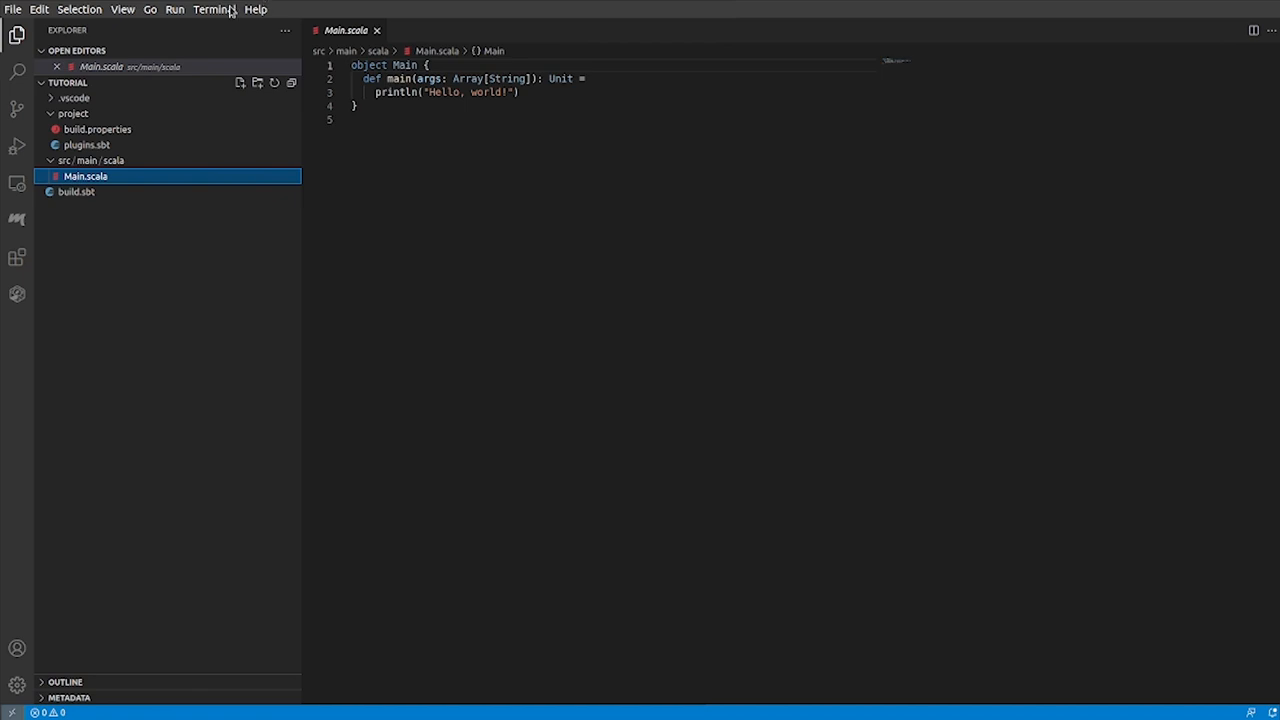
click(214, 8)
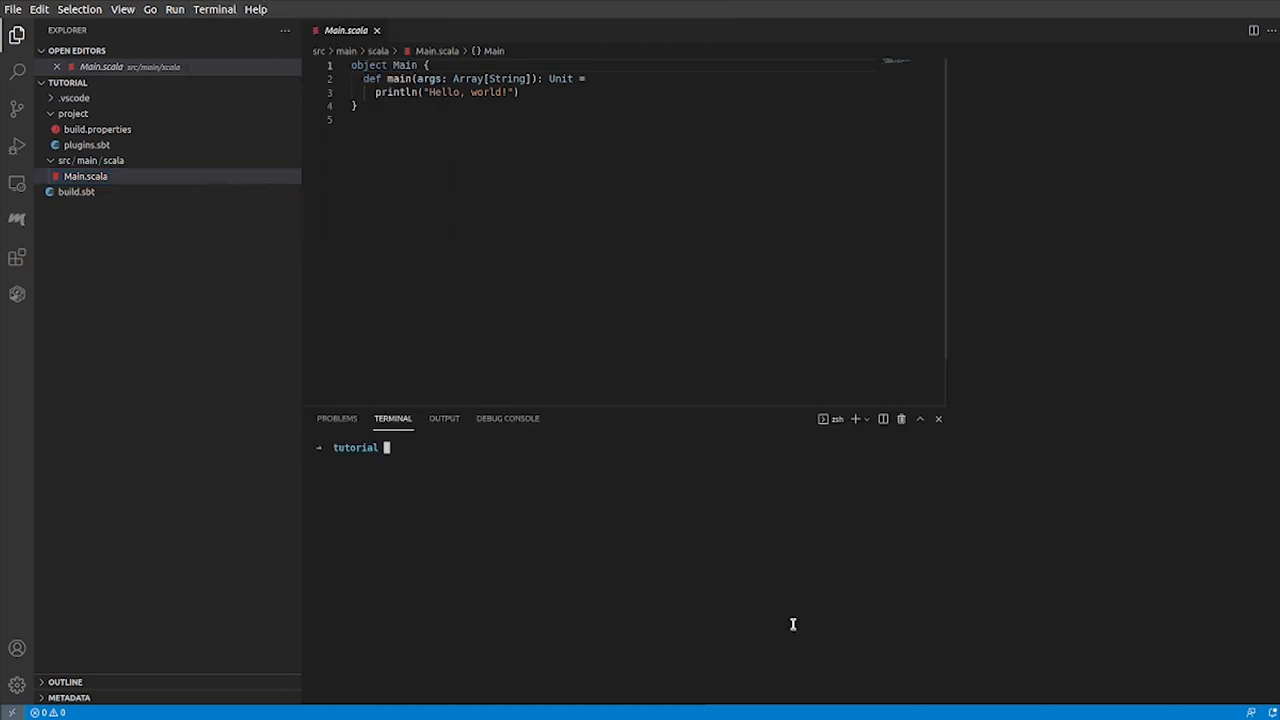
text(clang -v)
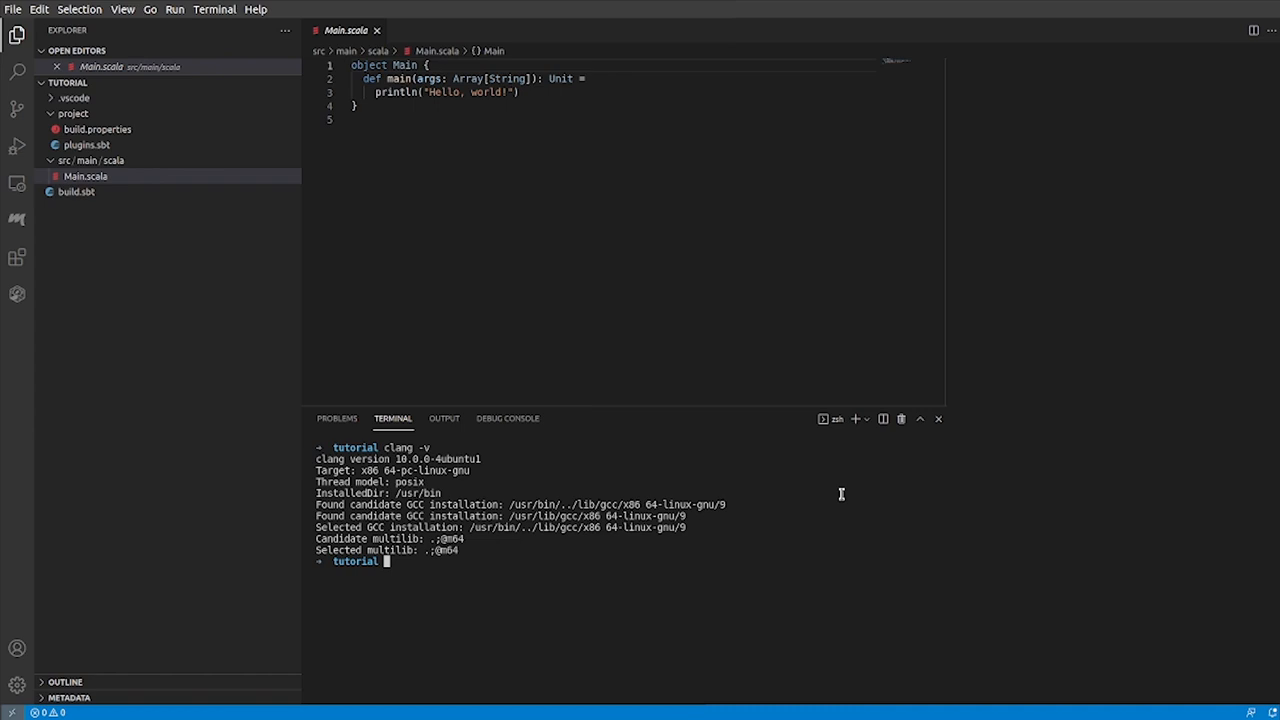
text(java)
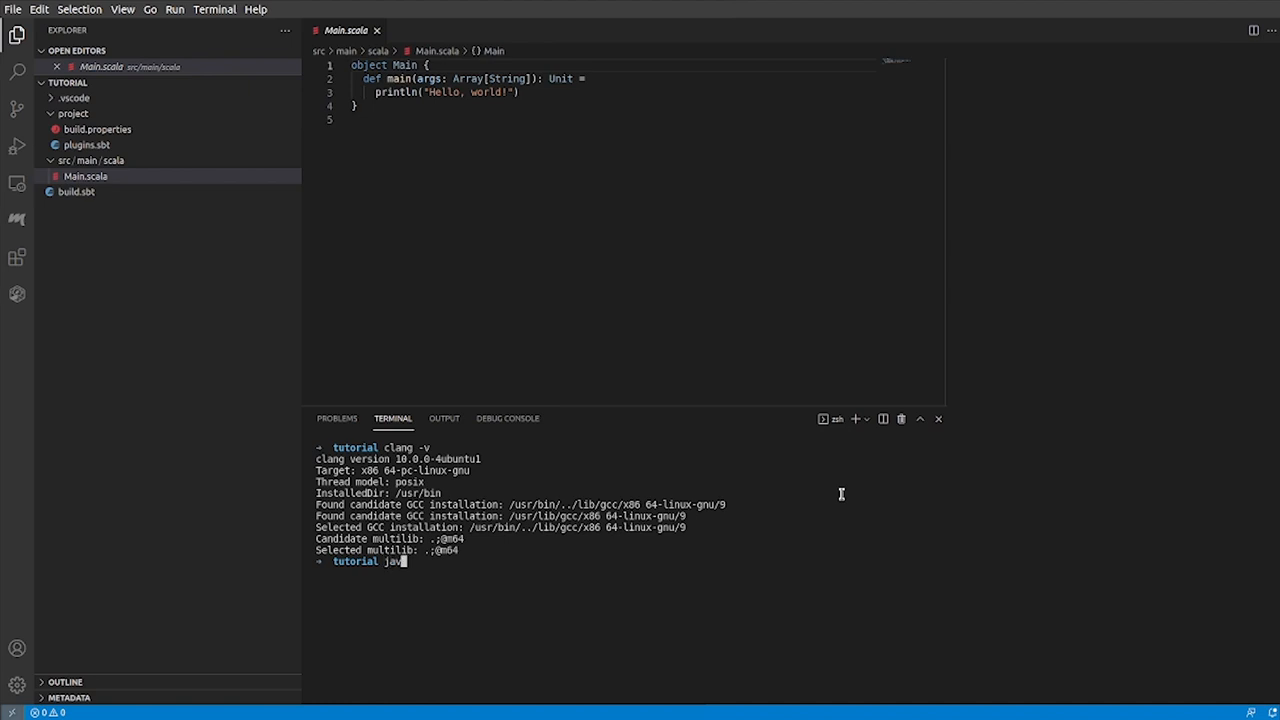
text(-version)
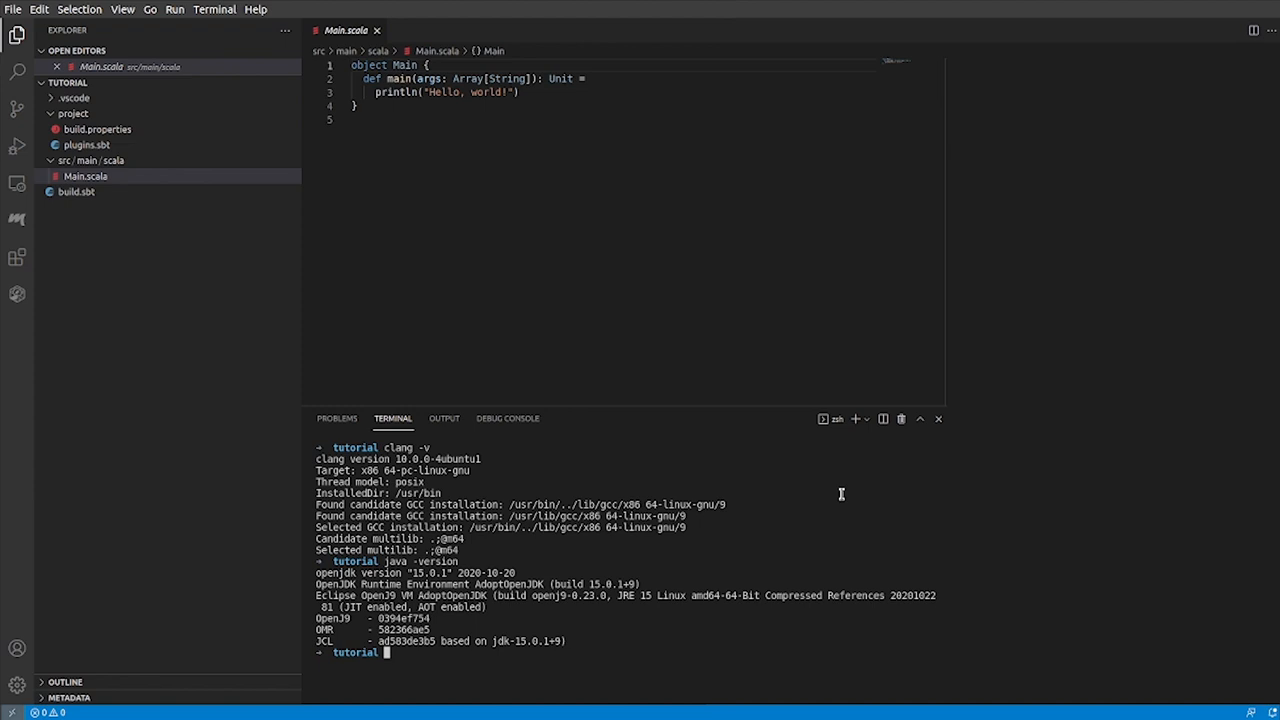
text(sbt)
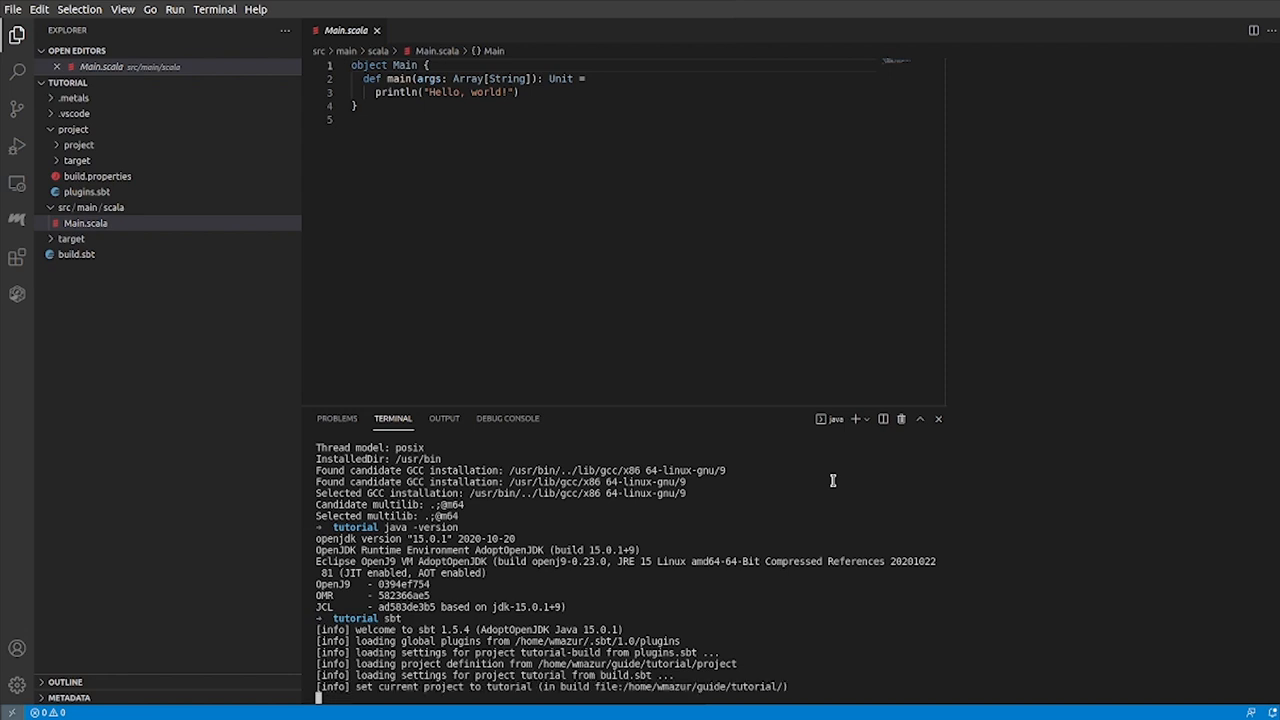
- Run nativeLink in the sbt shell to compile and link the native executable
text(nativeLink)
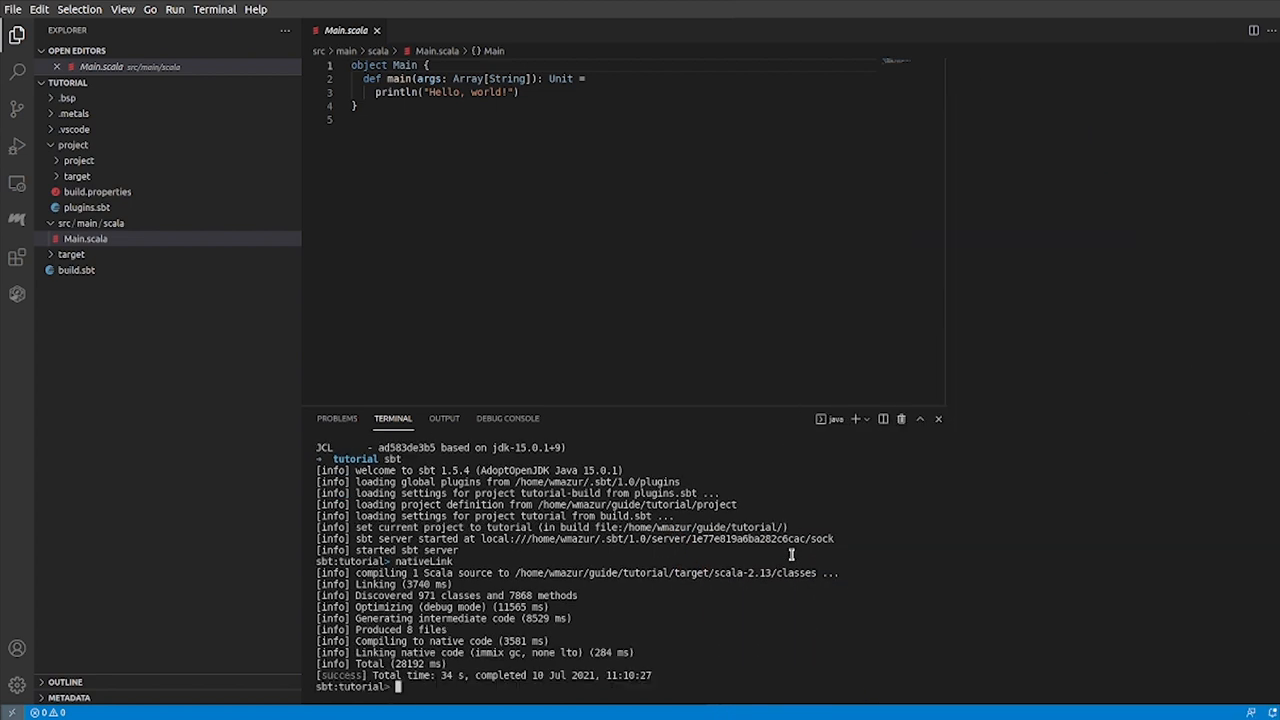
- Run the app via sbt run, then launch target/scala-2.13/tutorial-out to print Hello, world!
text(run)
text(exi)
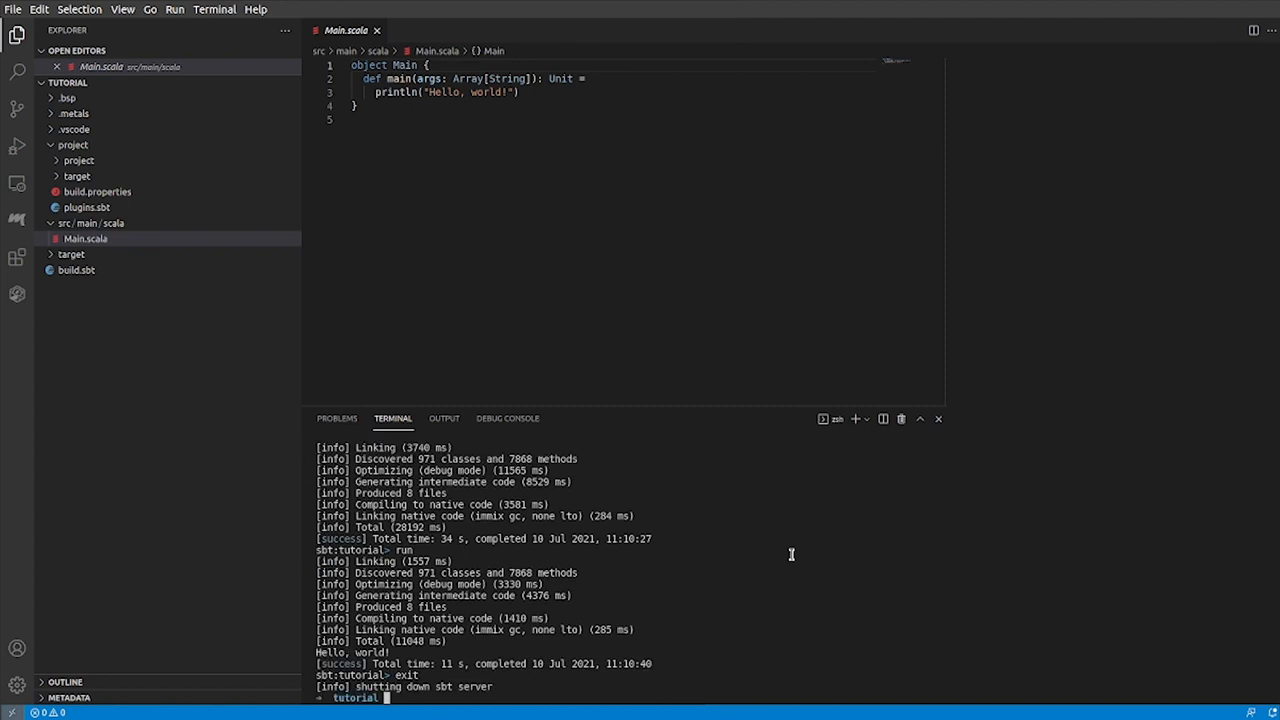
text(tar)
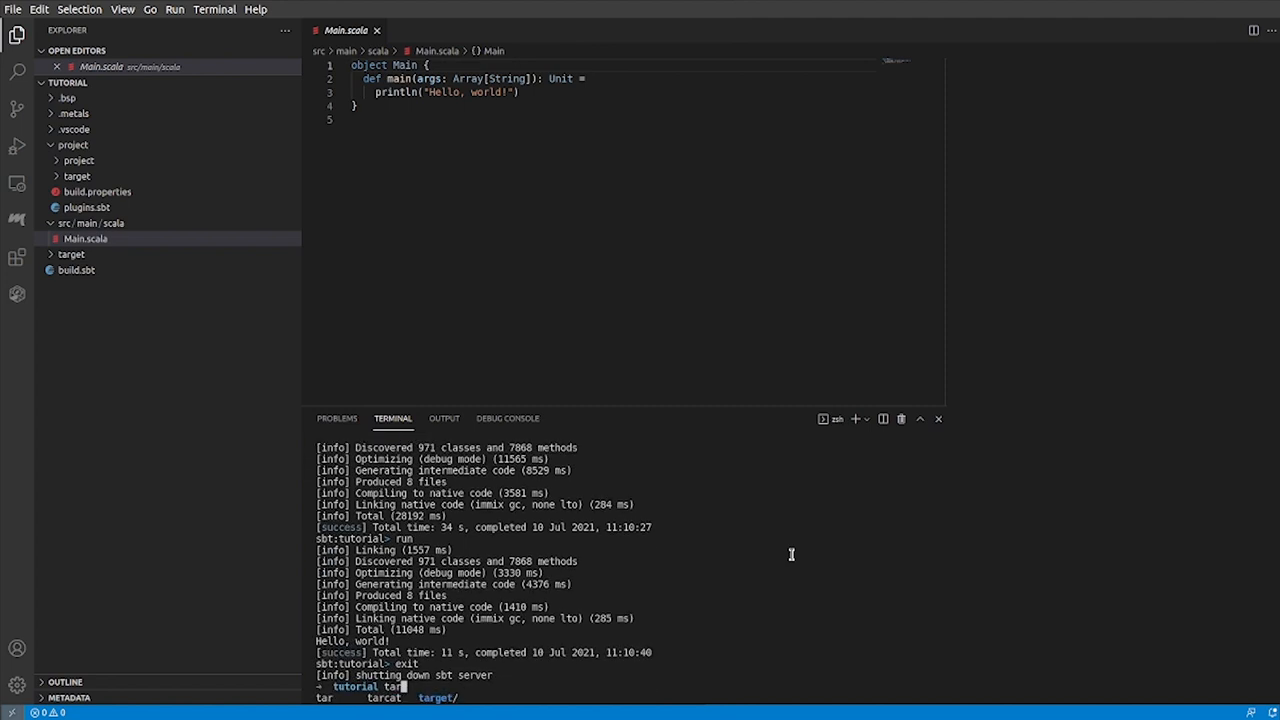
key(Tab)
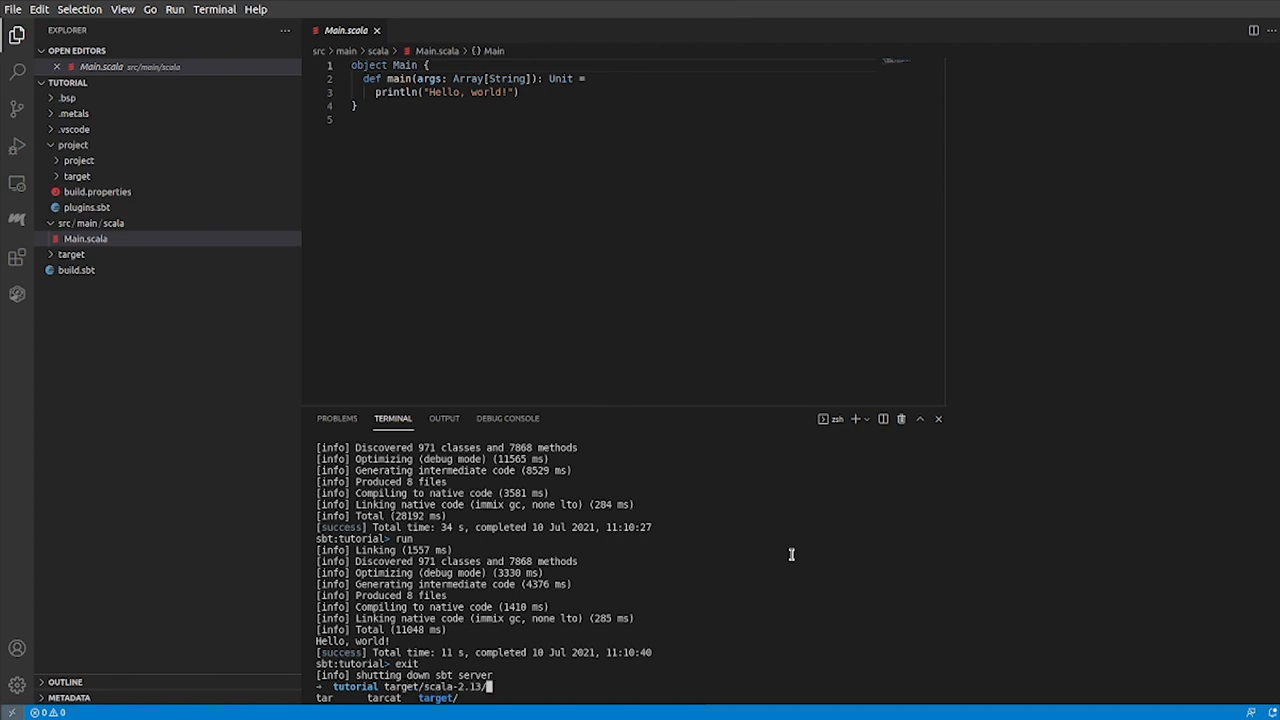
text(tutorial-out)
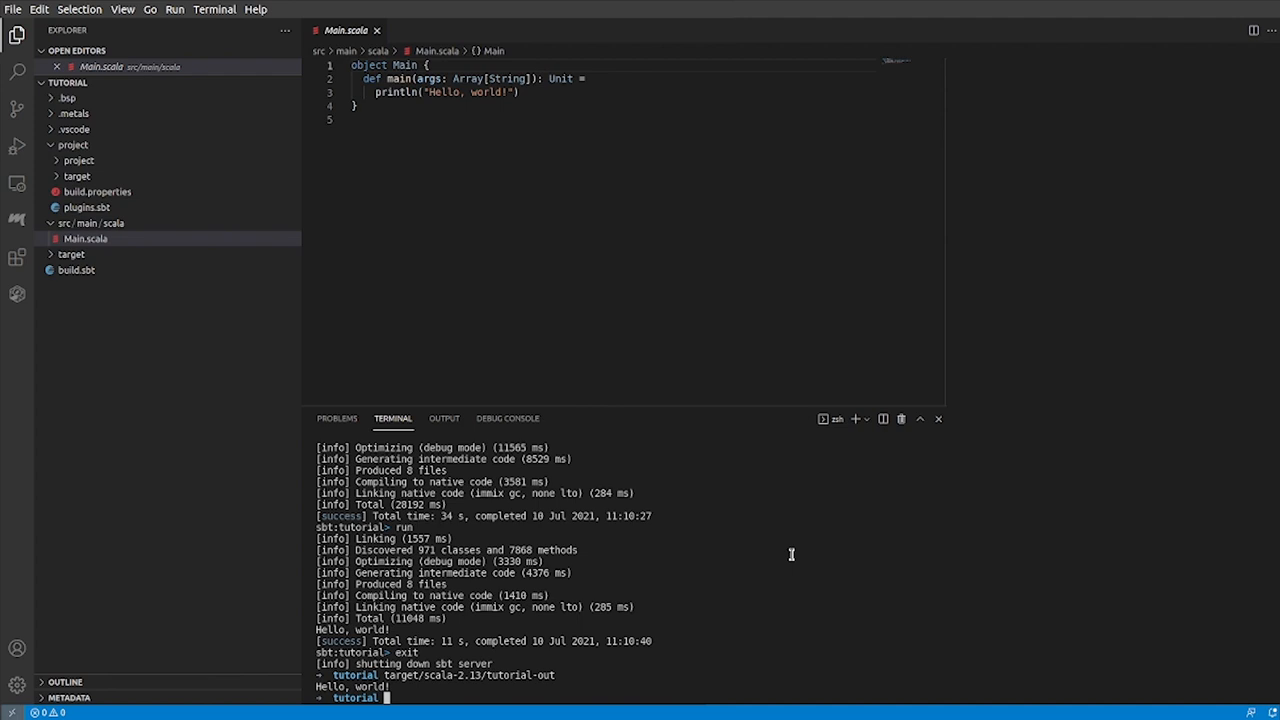
mouse_move(536, 194)
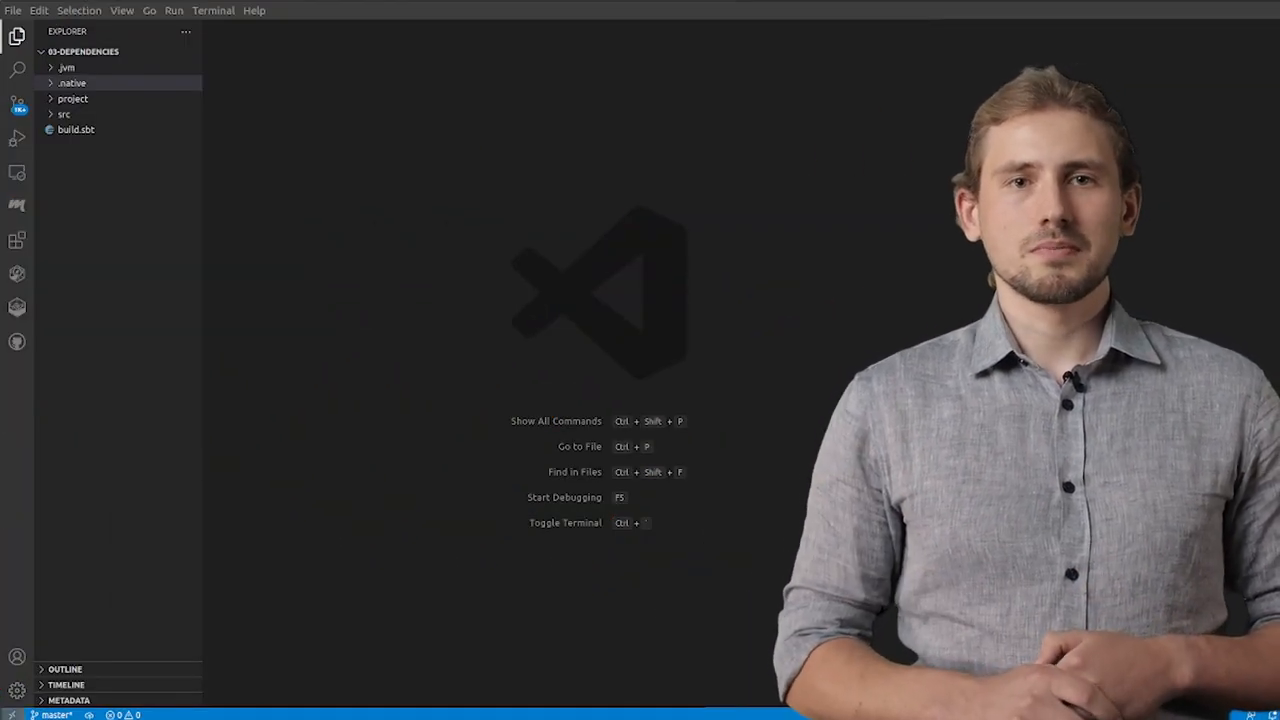
- Open build.sbt listing case-app, sttp core and argonaut with the JVM/Native cross project
click(76, 128)
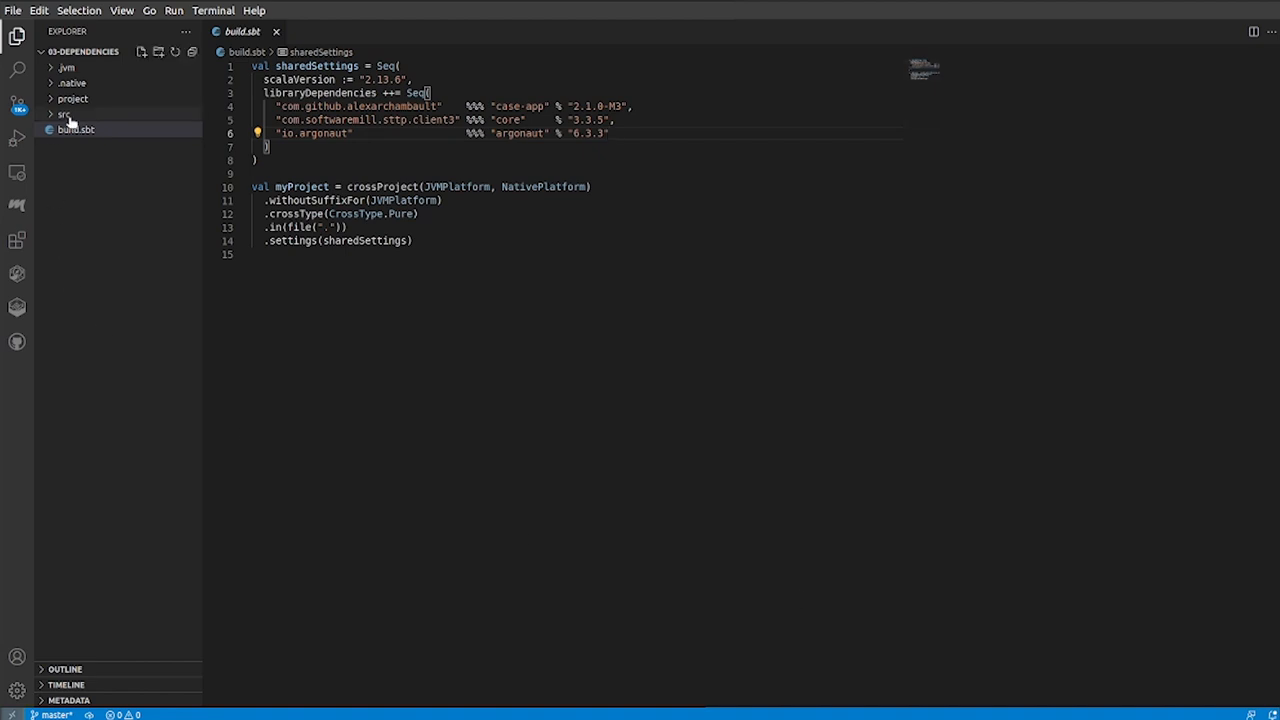
- Open Main.scala and scroll through the DogFacts case-app using sttp and argonaut
click(84, 128)
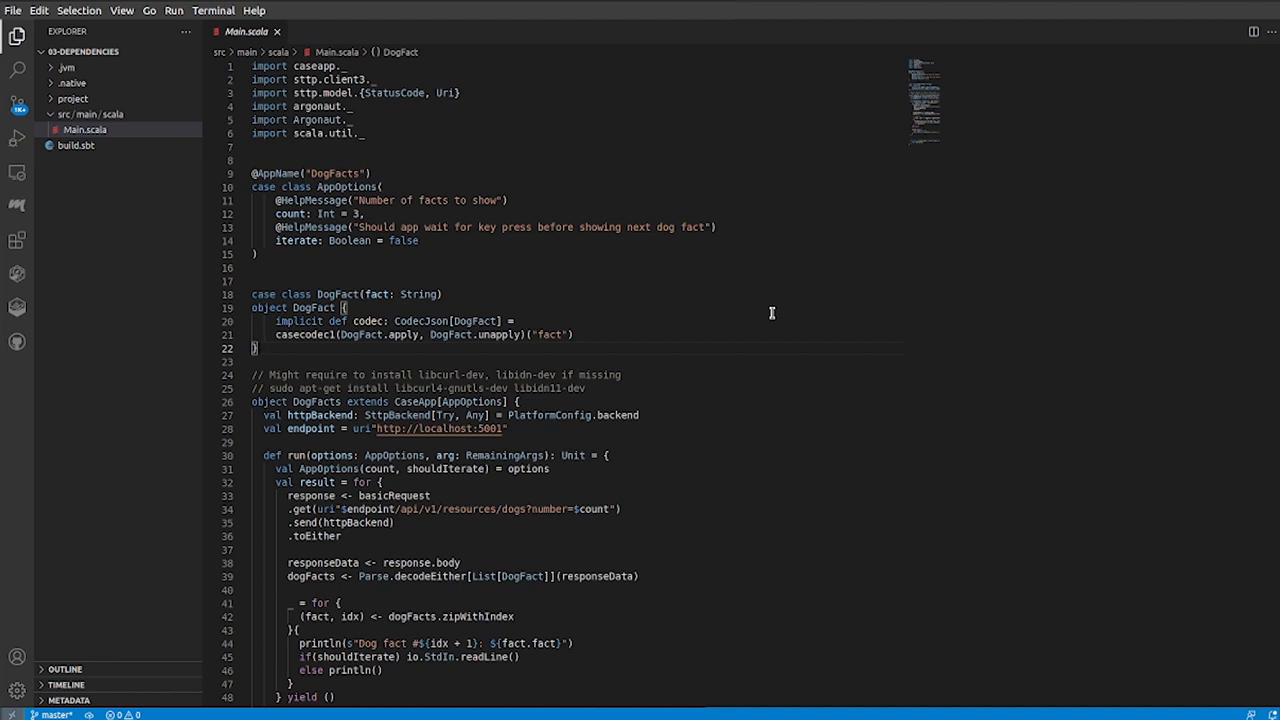
scroll(down, 3)
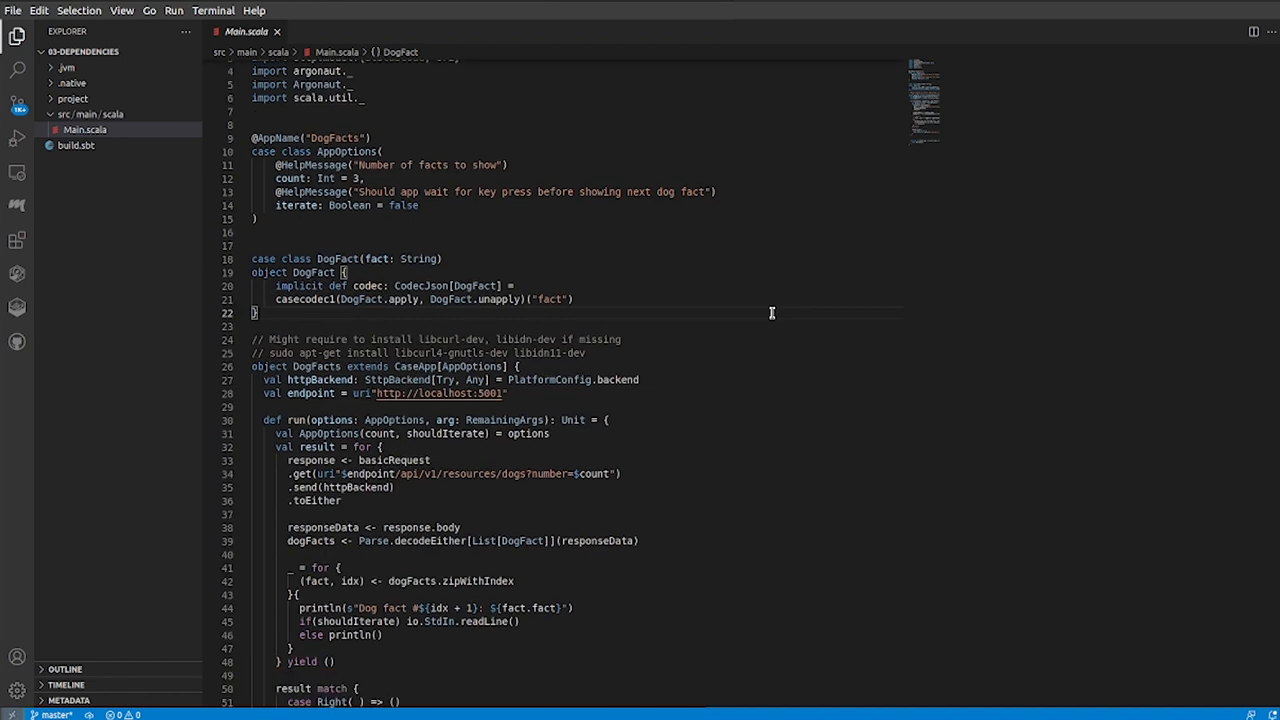
scroll(down, 3)
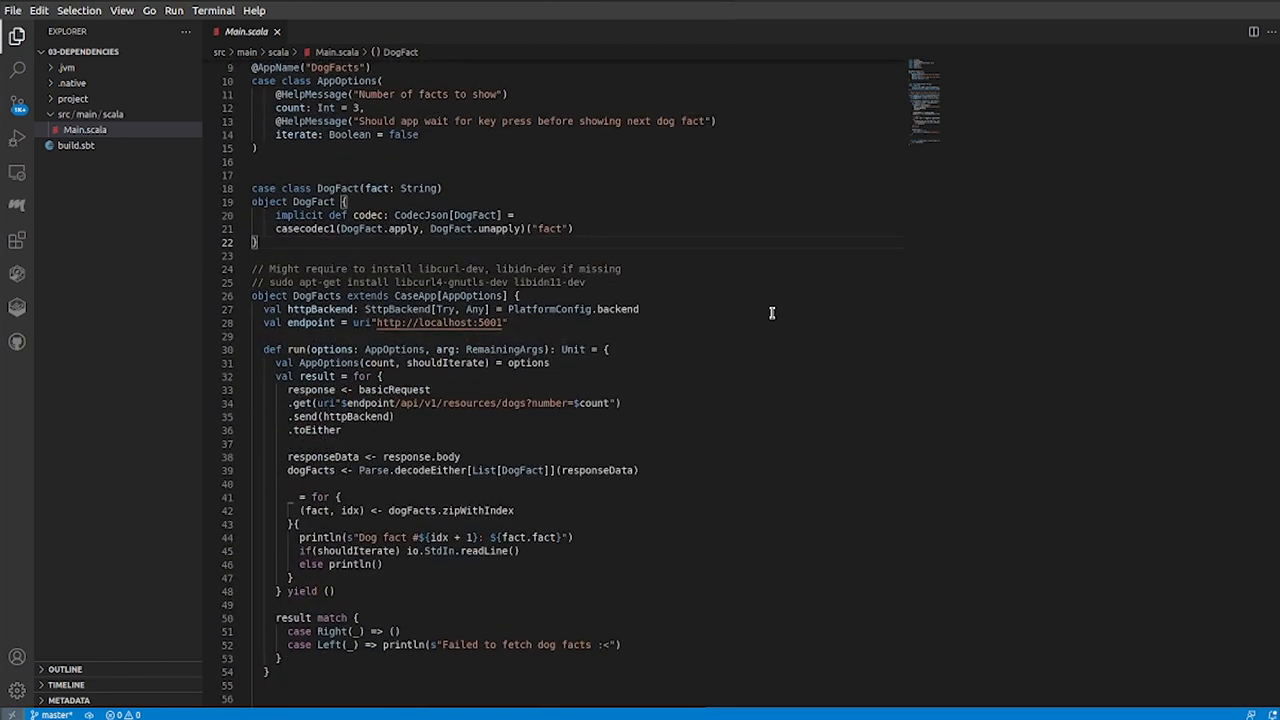
mouse_move(706, 358)
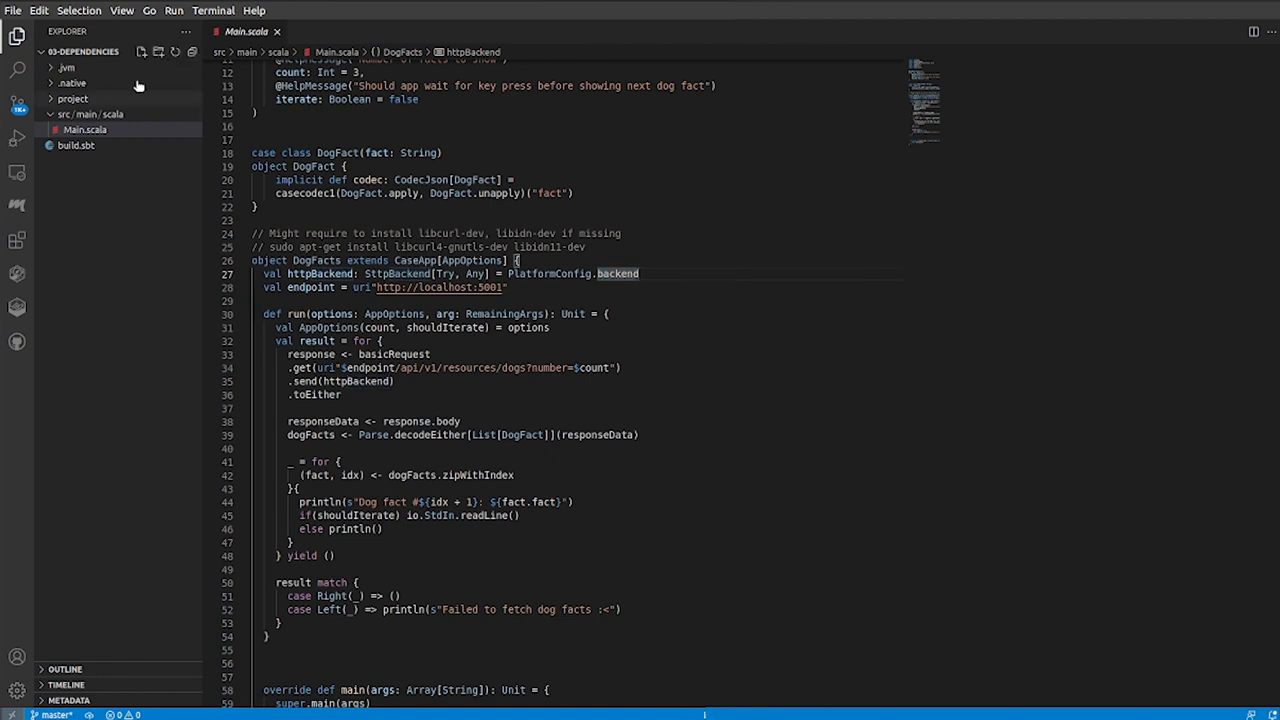
- Expand the jvm and native folders to reveal each PlatformConfig.scala
click(68, 68)
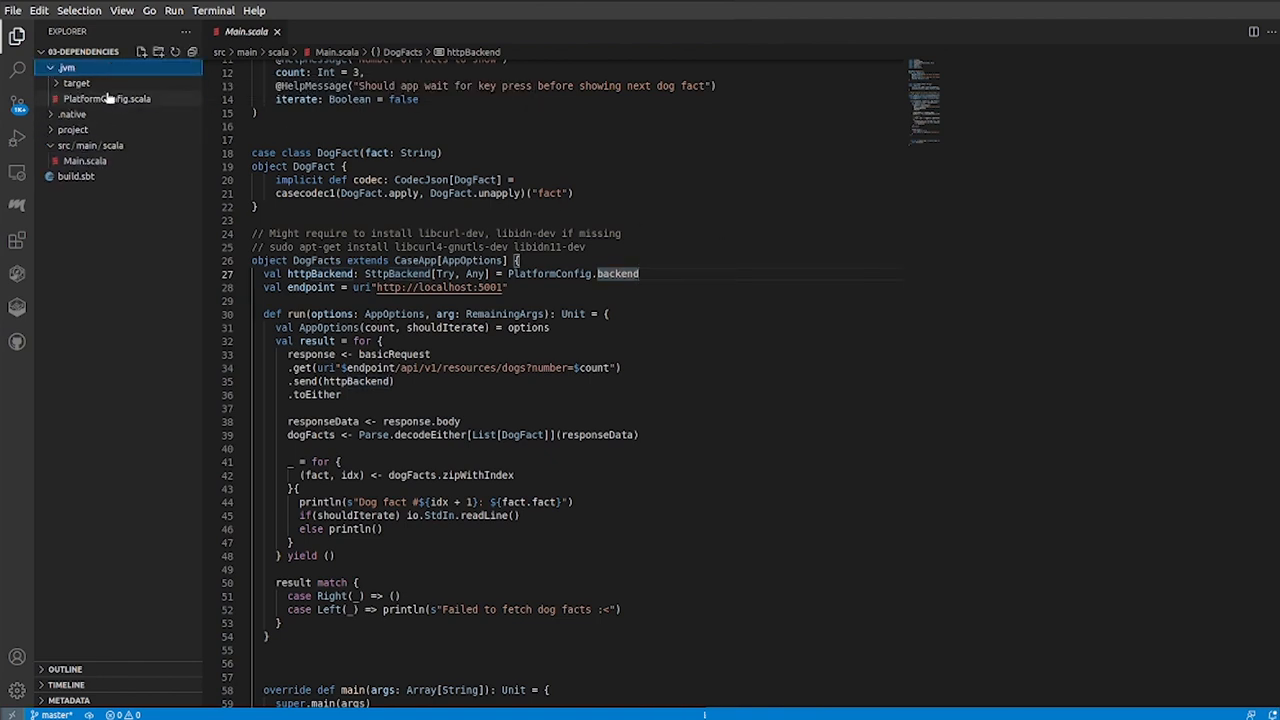
click(108, 98)
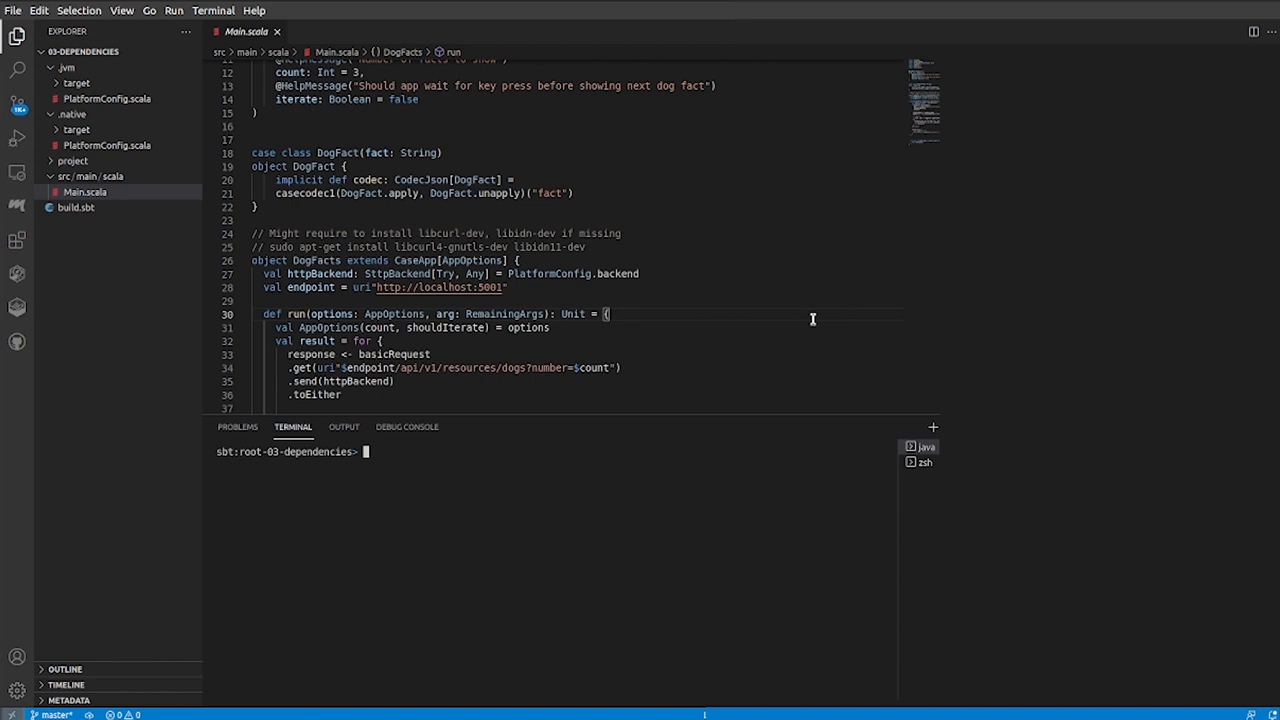
- Run myProject/run in the sbt shell so it prints three dog facts
text(myProject)
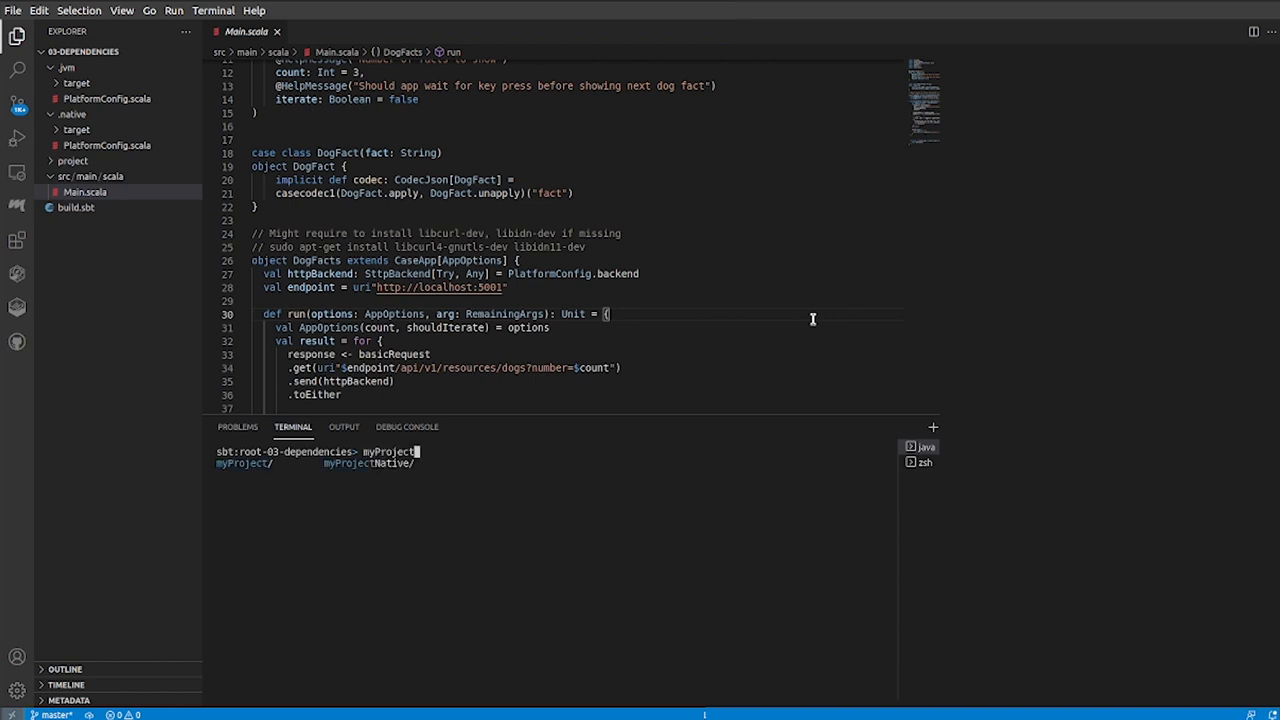
text(/run)
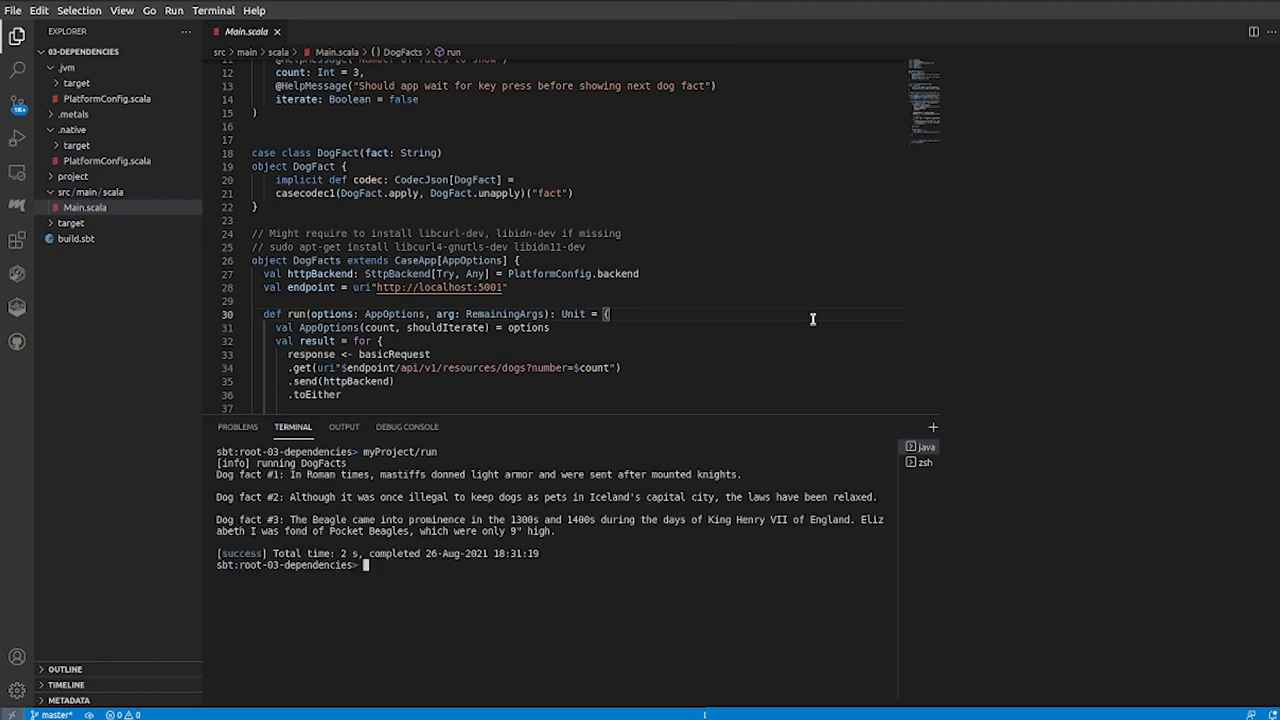
text(myProject)
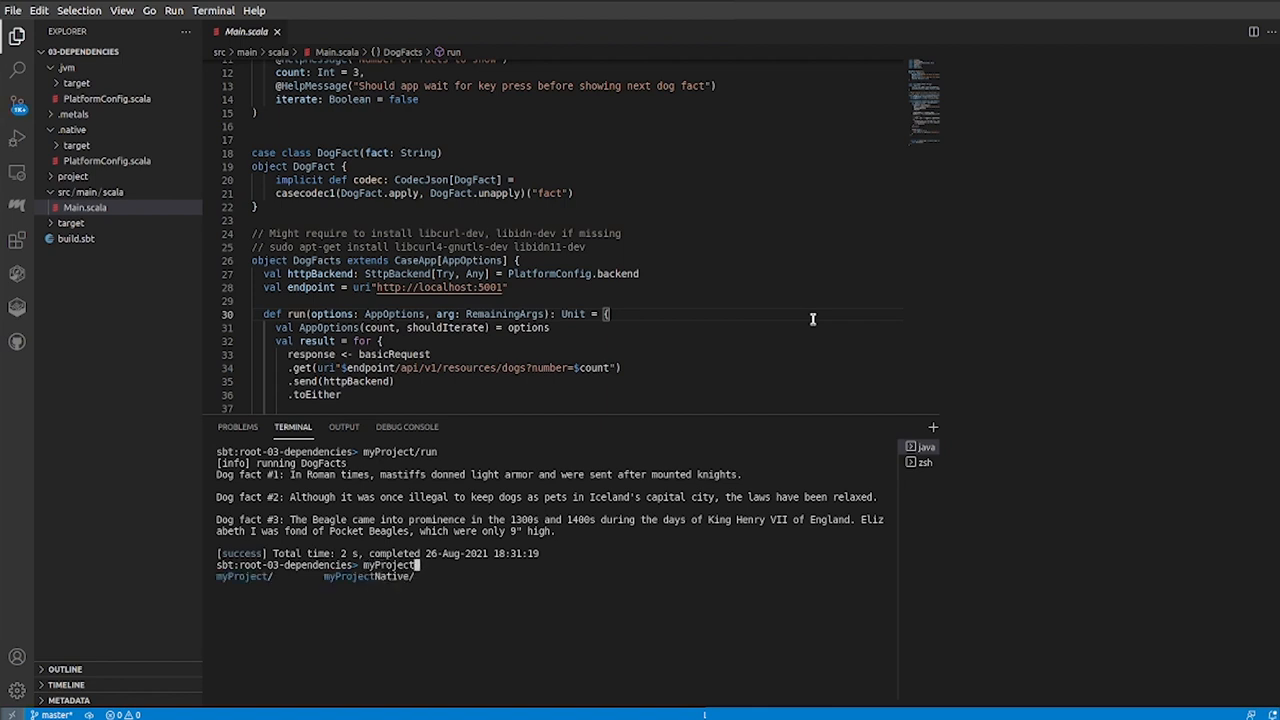